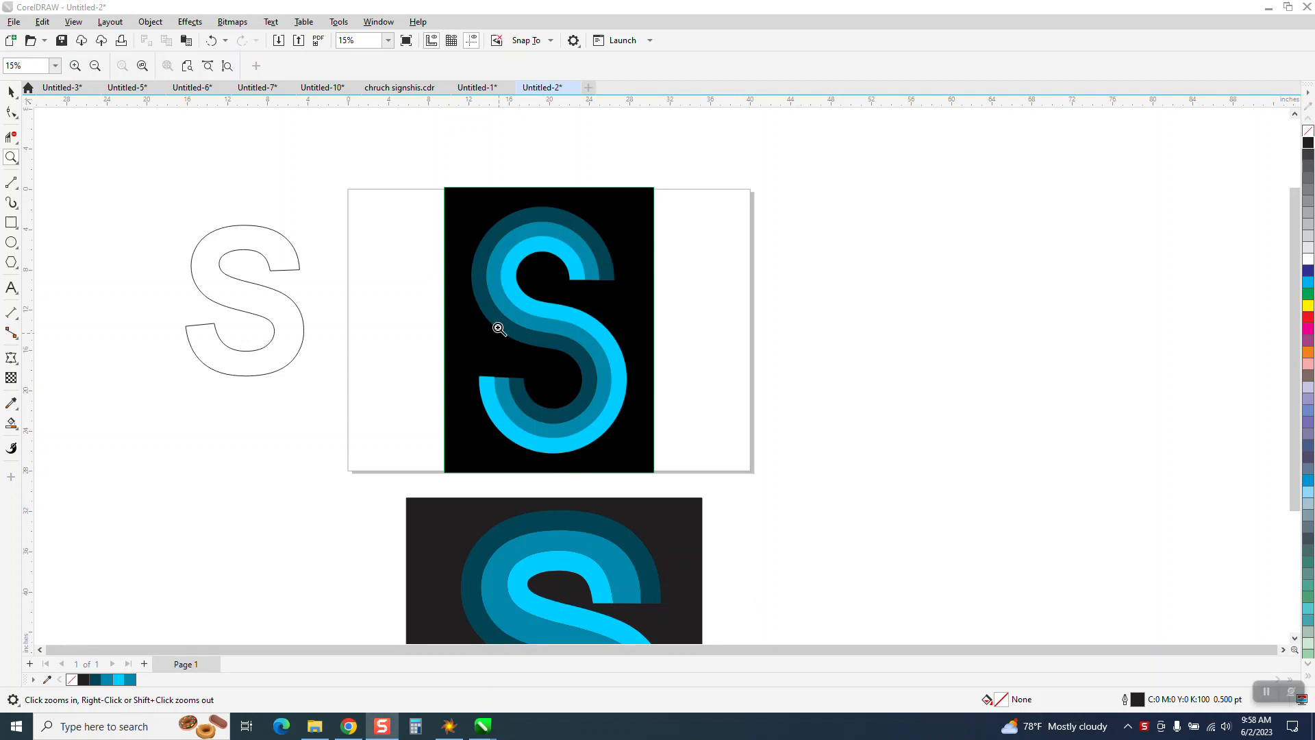
Step: Inspect the striped S reference, then begin node-editing the plain S outline
{"action": "left_click", "coordinate": [497, 327]}
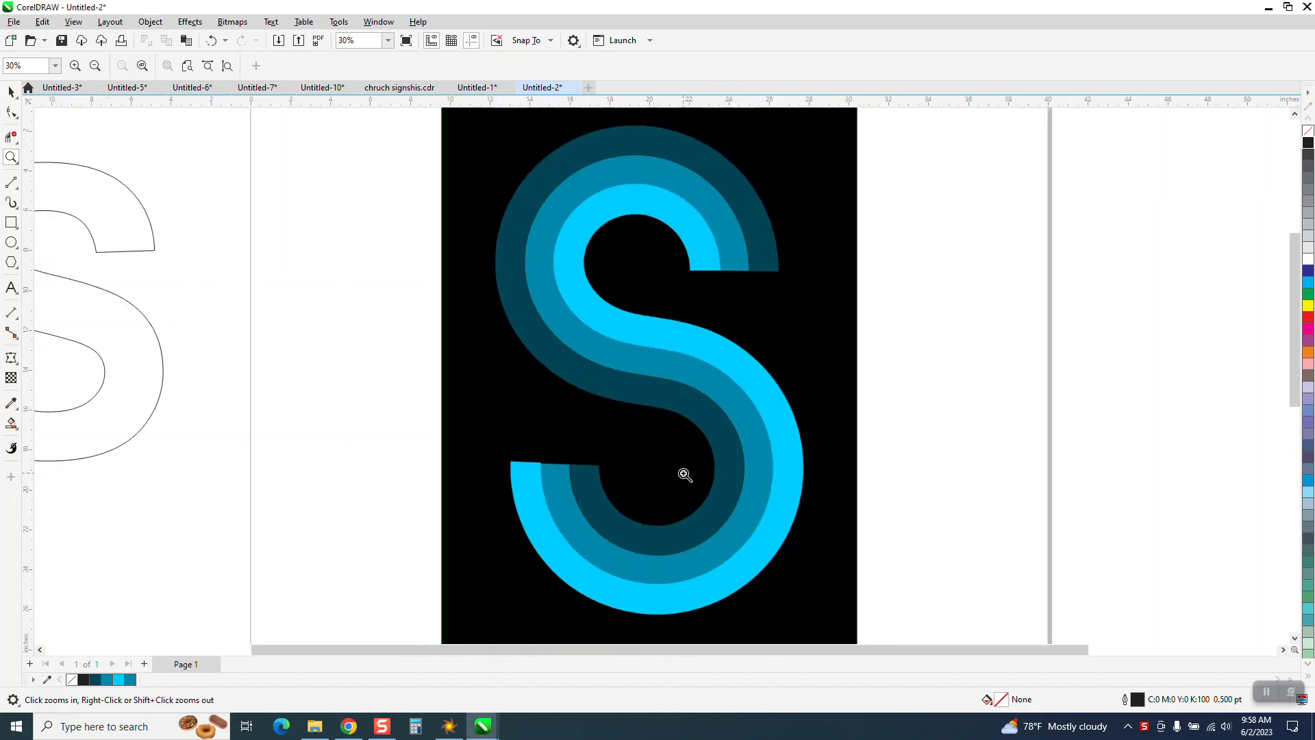
{"action": "right_click", "coordinate": [685, 475]}
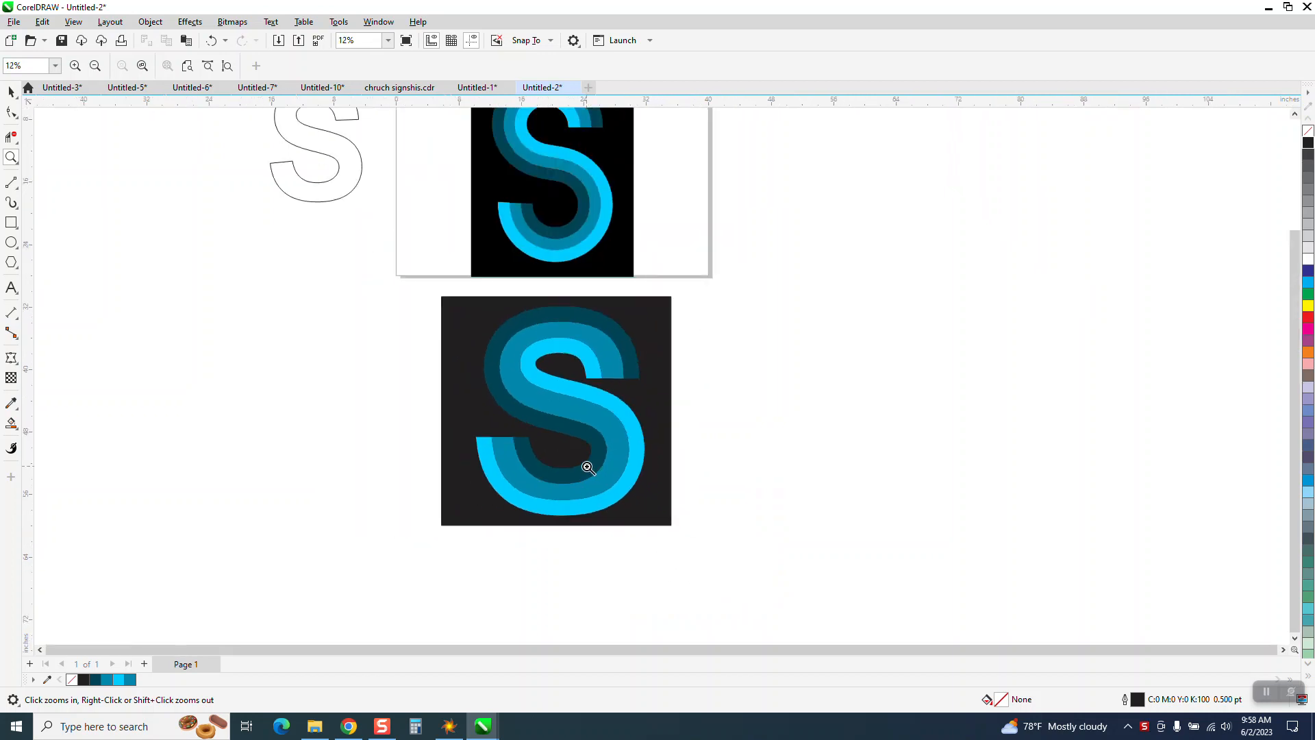
{"action": "left_click", "coordinate": [588, 467]}
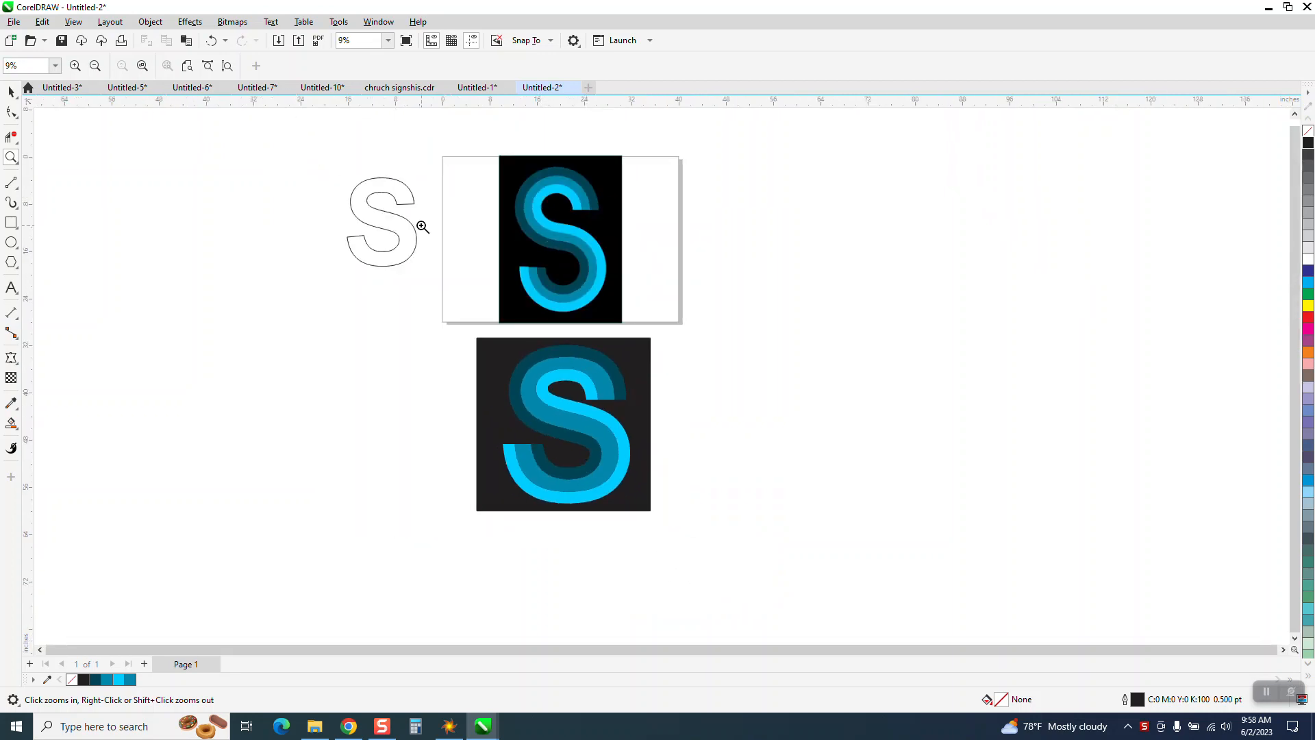
{"action": "left_click", "coordinate": [12, 90]}
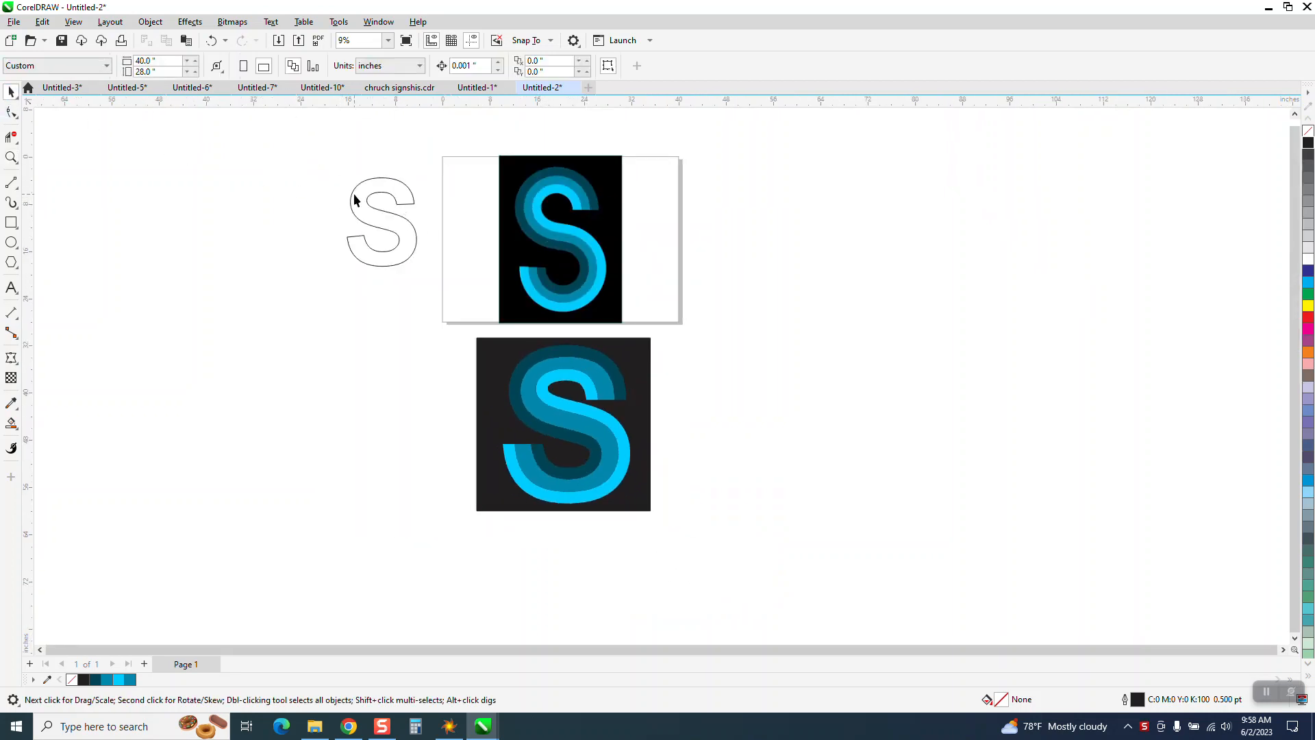
{"action": "left_click", "coordinate": [12, 158]}
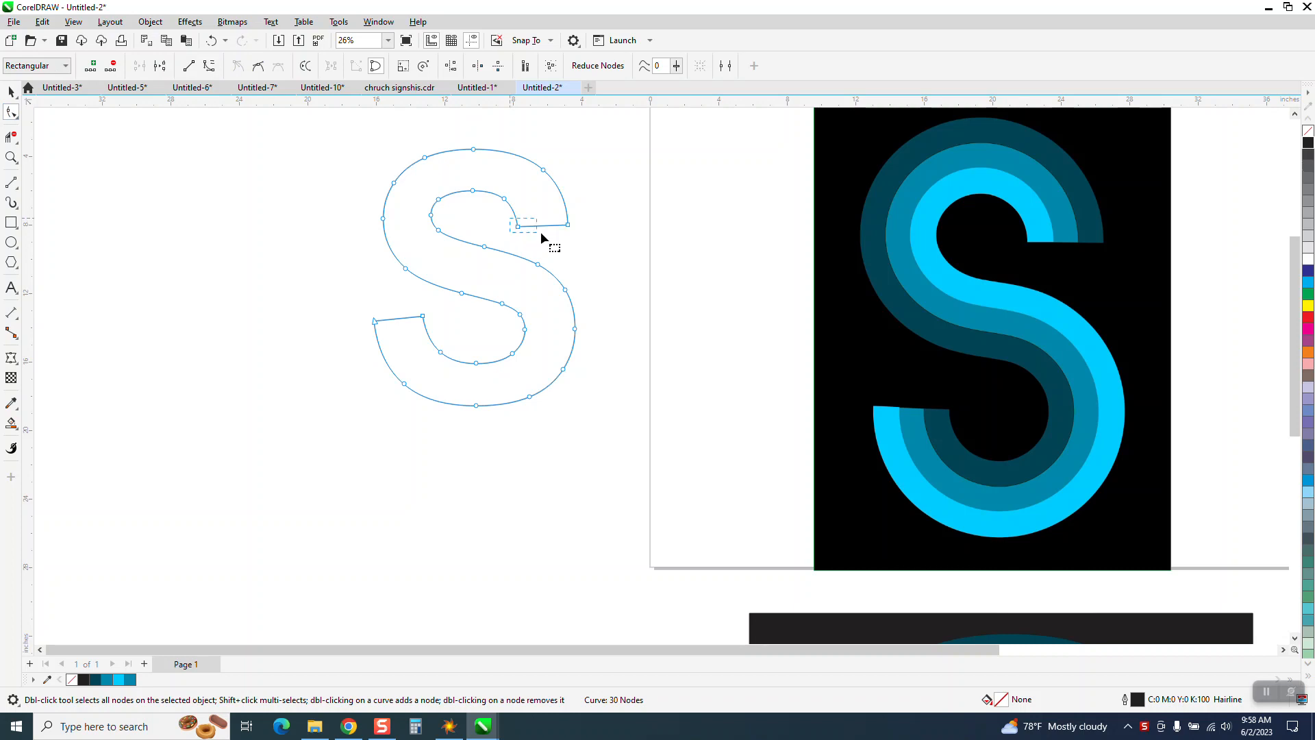
Step: Break the S outline apart at its top-right and bottom-left end nodes and separate the two open curves
{"action": "right_click", "coordinate": [542, 239]}
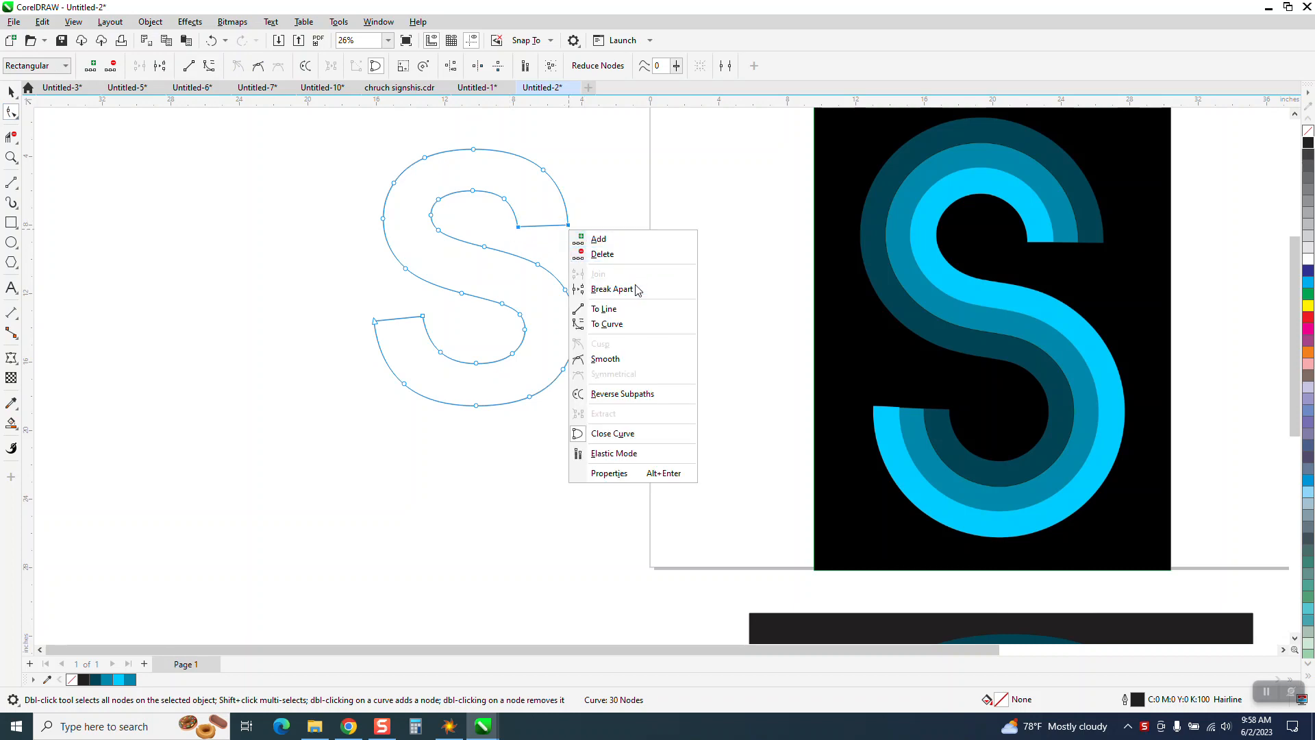
{"action": "left_click", "coordinate": [611, 289]}
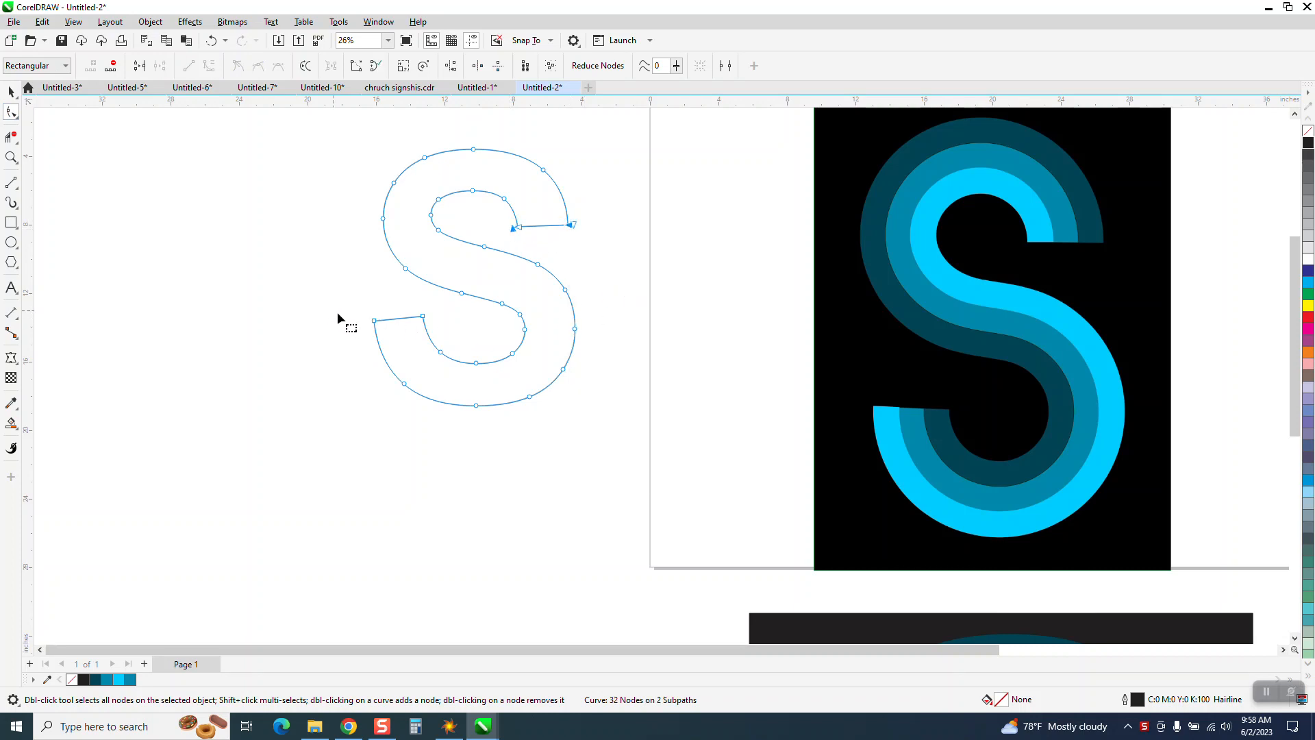
{"action": "right_click", "coordinate": [423, 320]}
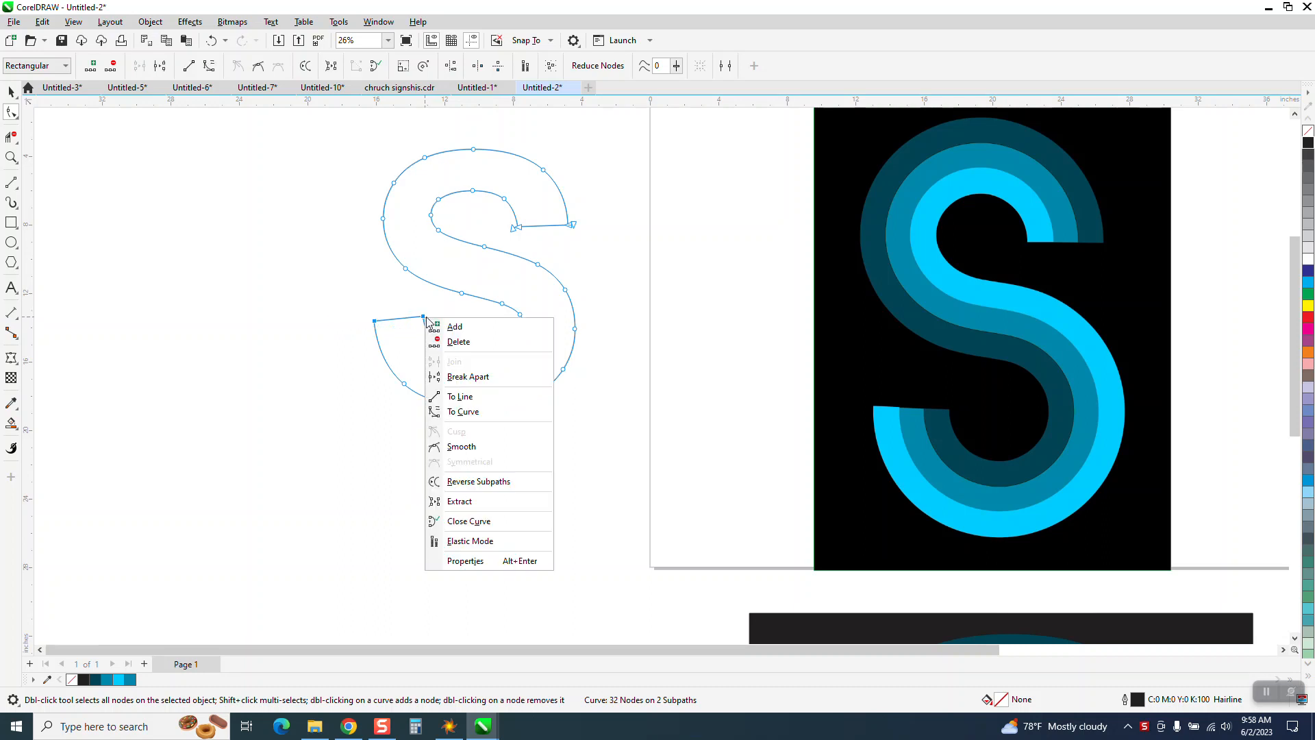
{"action": "left_click", "coordinate": [59, 193]}
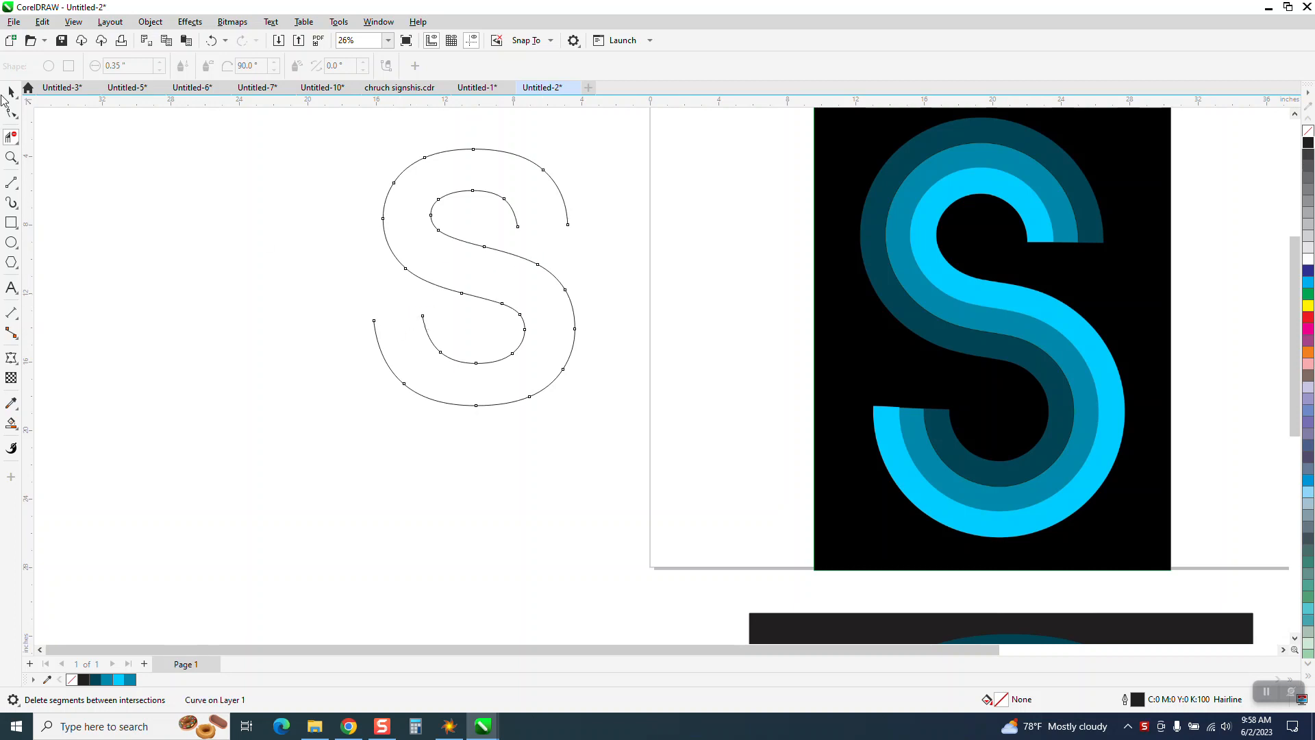
{"action": "left_click", "coordinate": [12, 91]}
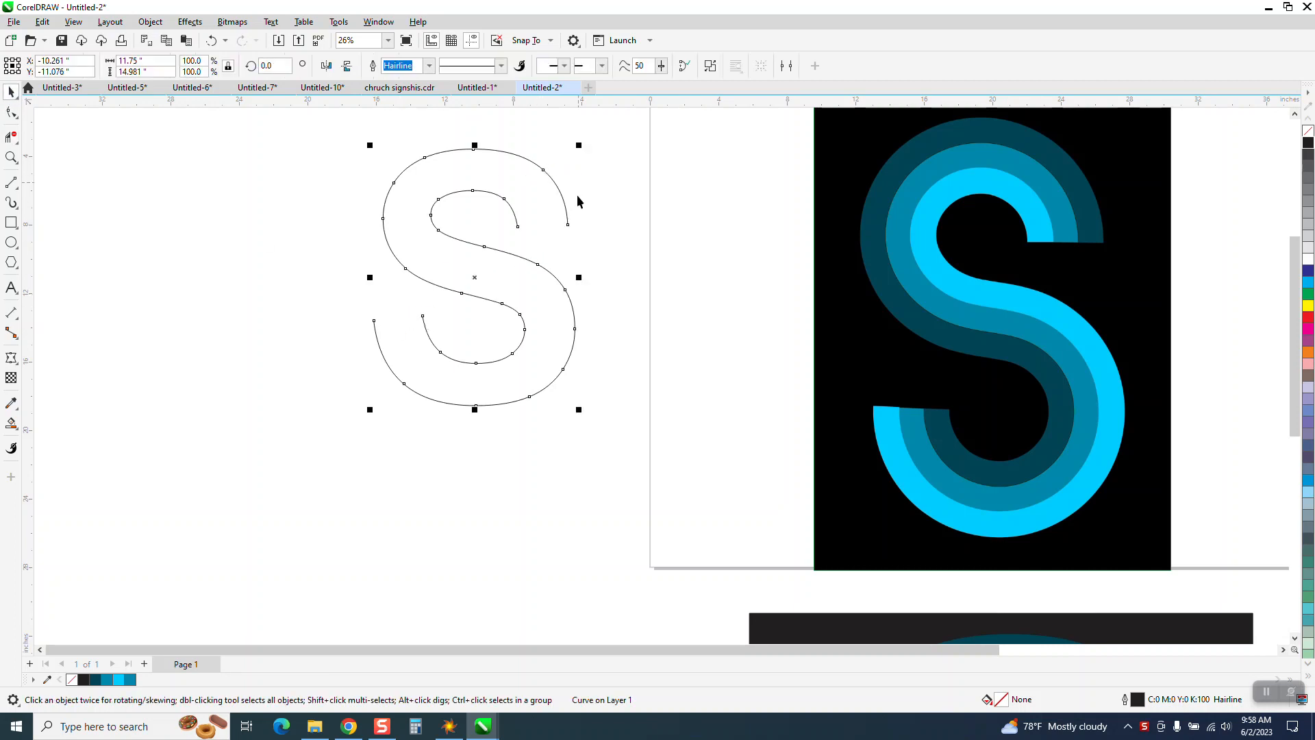
{"action": "mouse_move", "coordinate": [150, 21]}
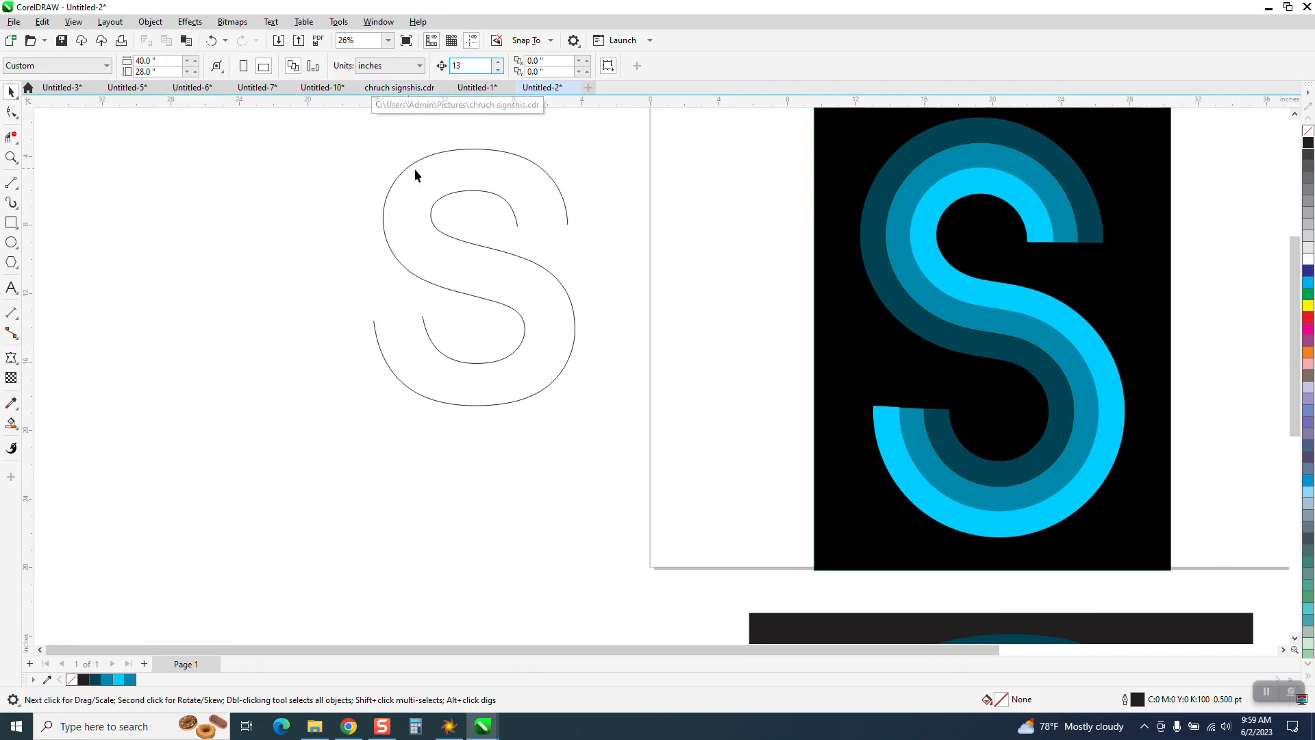
{"action": "left_click", "coordinate": [252, 297]}
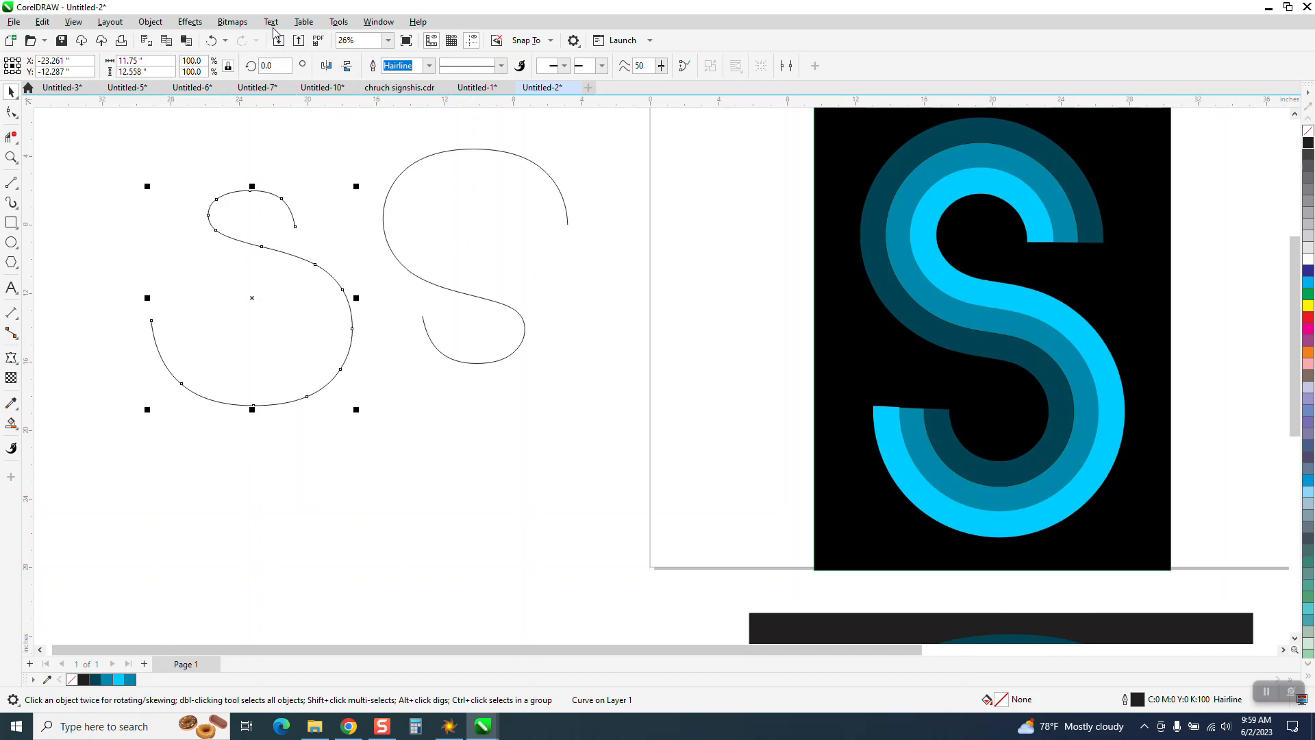
Step: Apply a one-step 0.6 inch contour to each of the two open S curves
{"action": "left_click", "coordinate": [189, 20]}
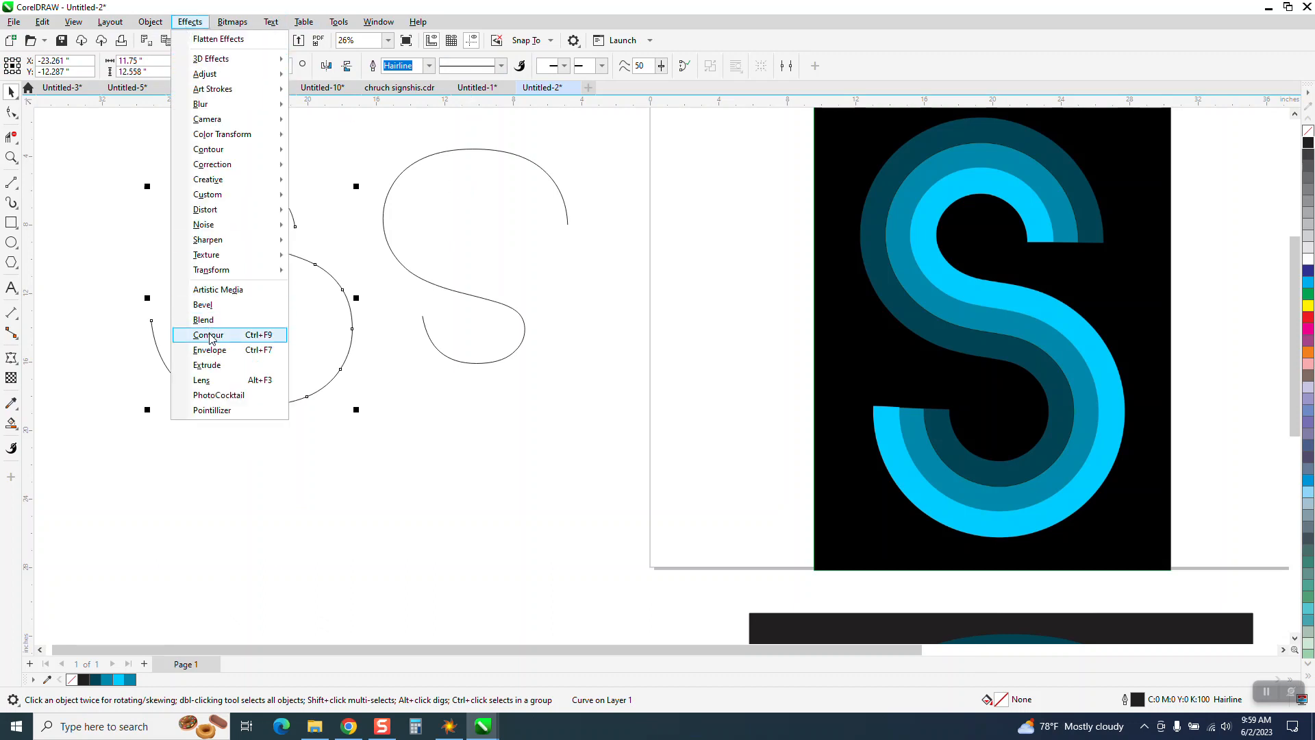
{"action": "left_click", "coordinate": [207, 334]}
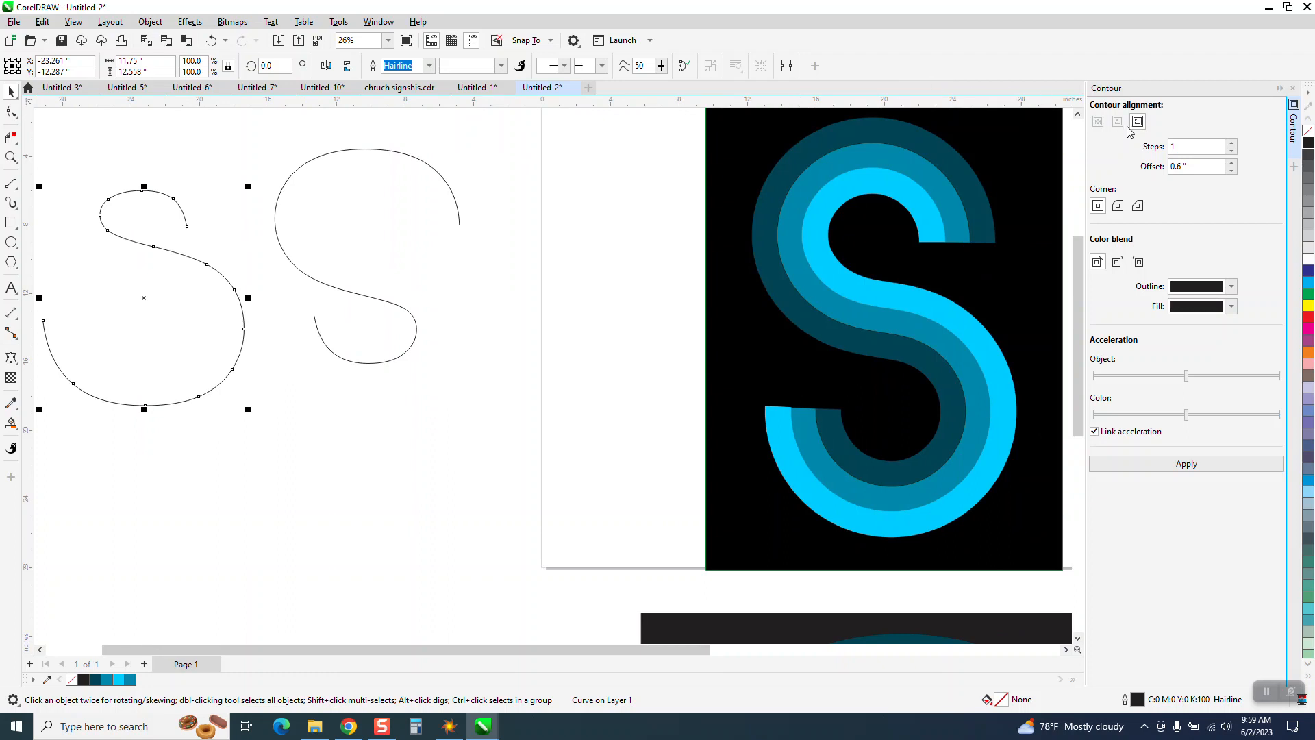
{"action": "mouse_move", "coordinate": [1186, 465]}
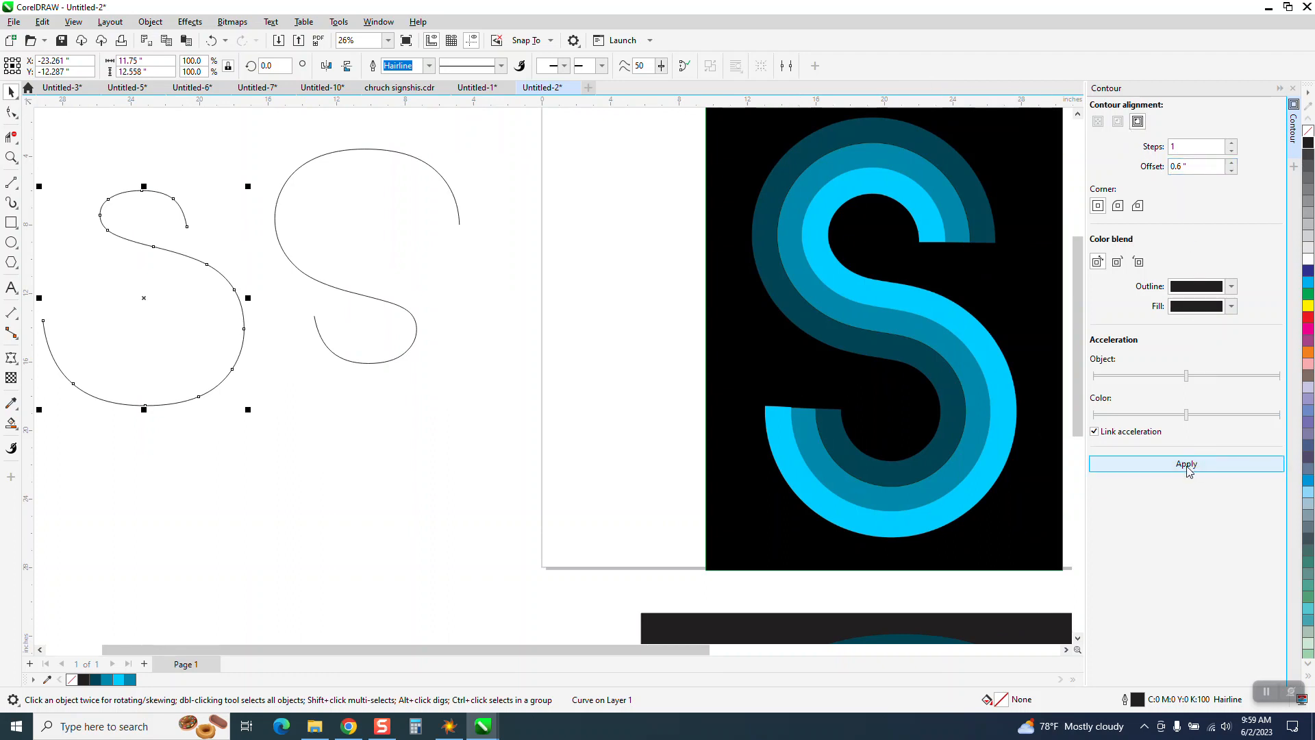
{"action": "left_click", "coordinate": [1185, 464]}
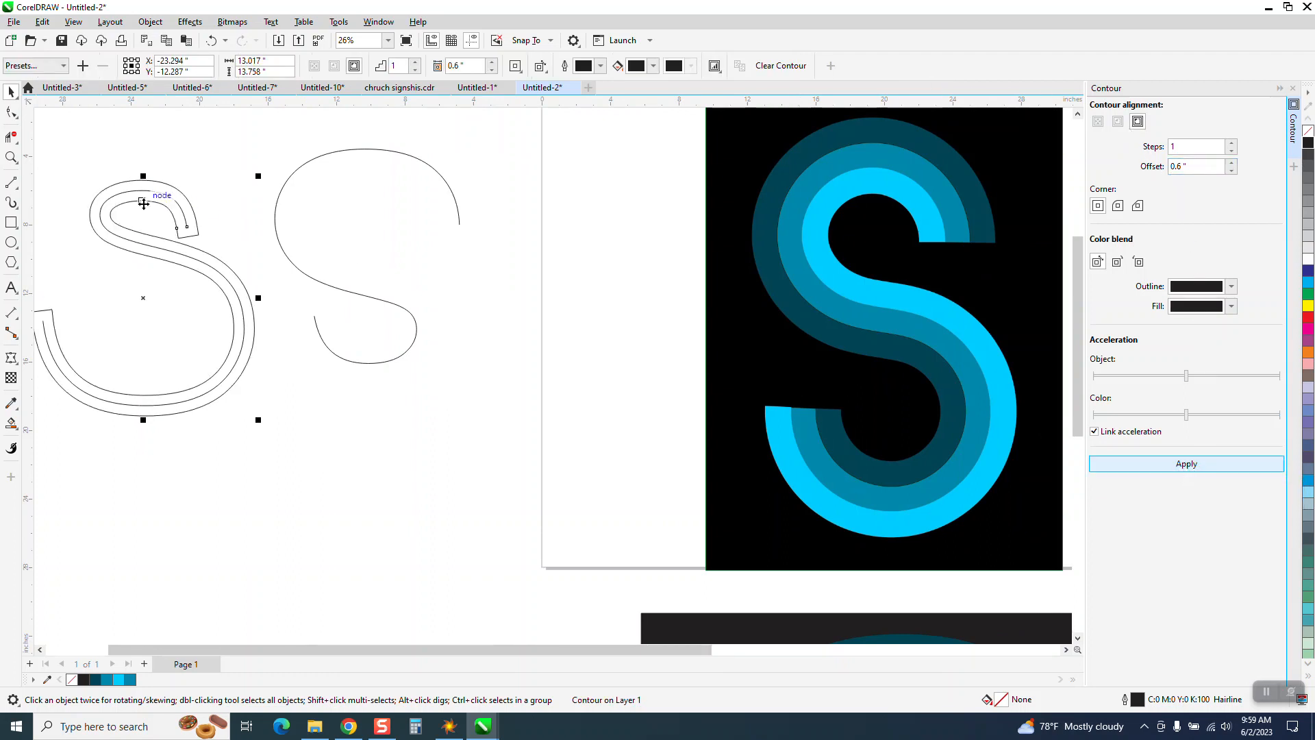
{"action": "left_click", "coordinate": [326, 293]}
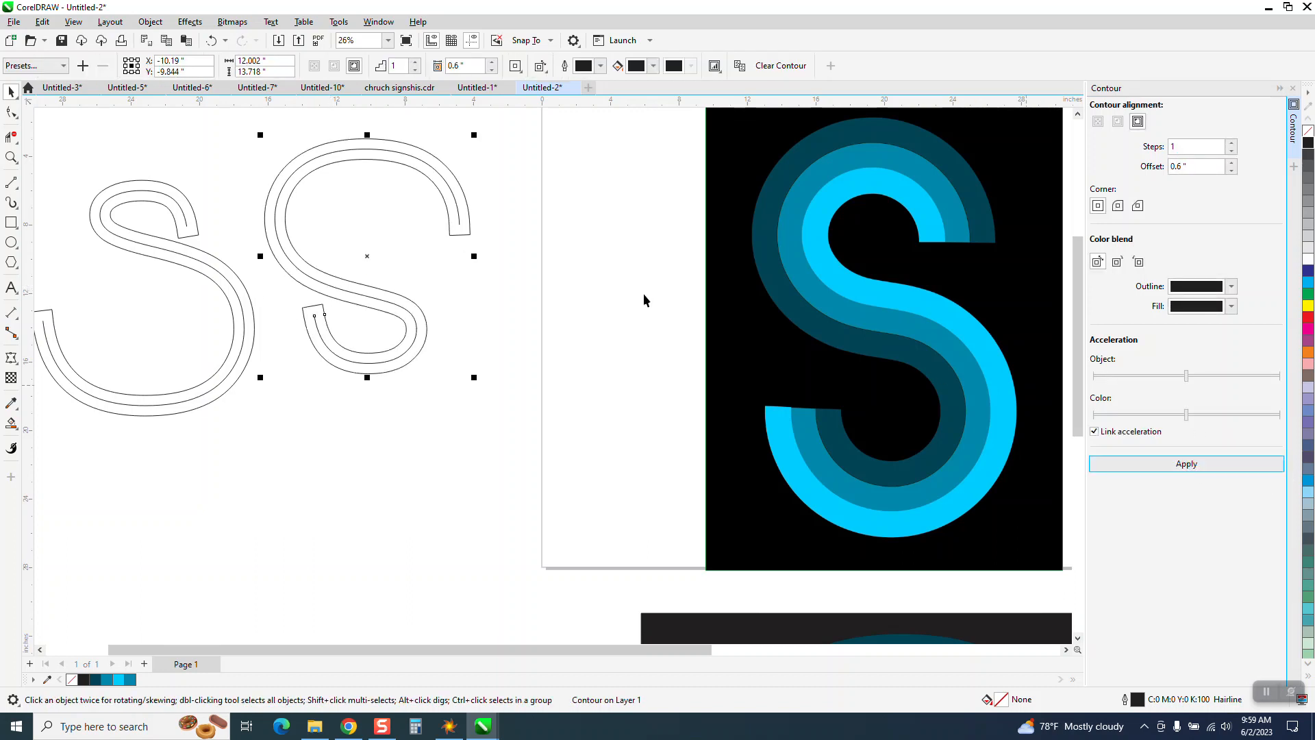
{"action": "scroll", "scroll_direction": "down", "scroll_amount": 3}
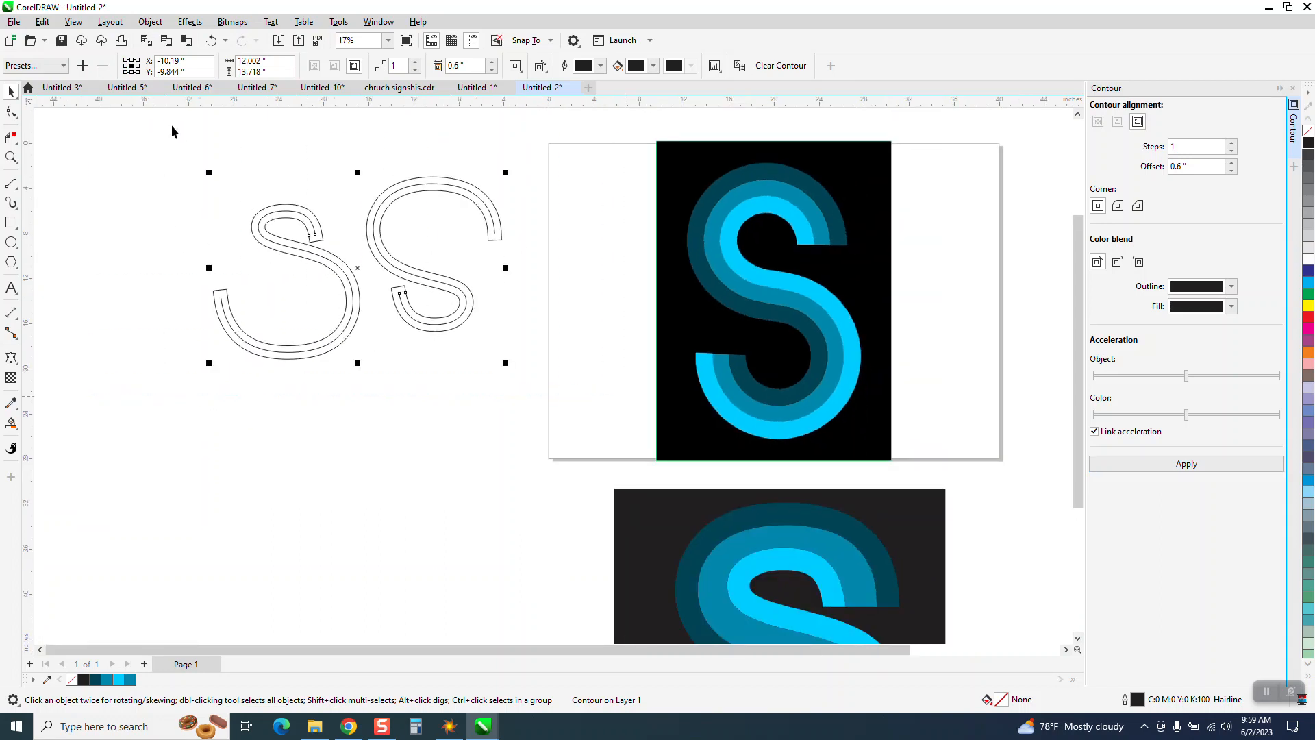
Step: Break the contoured S shapes into separate curves and move one contoured outline down from the plain lines
{"action": "left_click", "coordinate": [151, 20]}
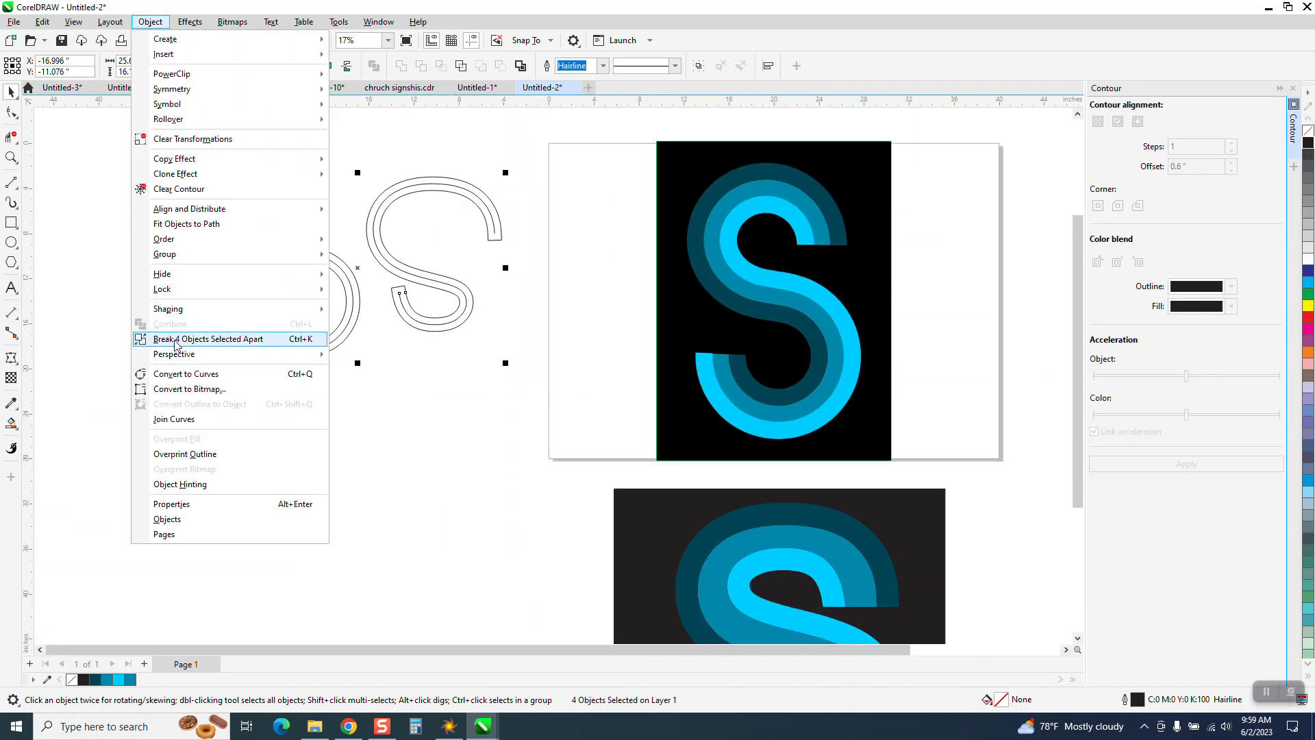
{"action": "left_click", "coordinate": [208, 338]}
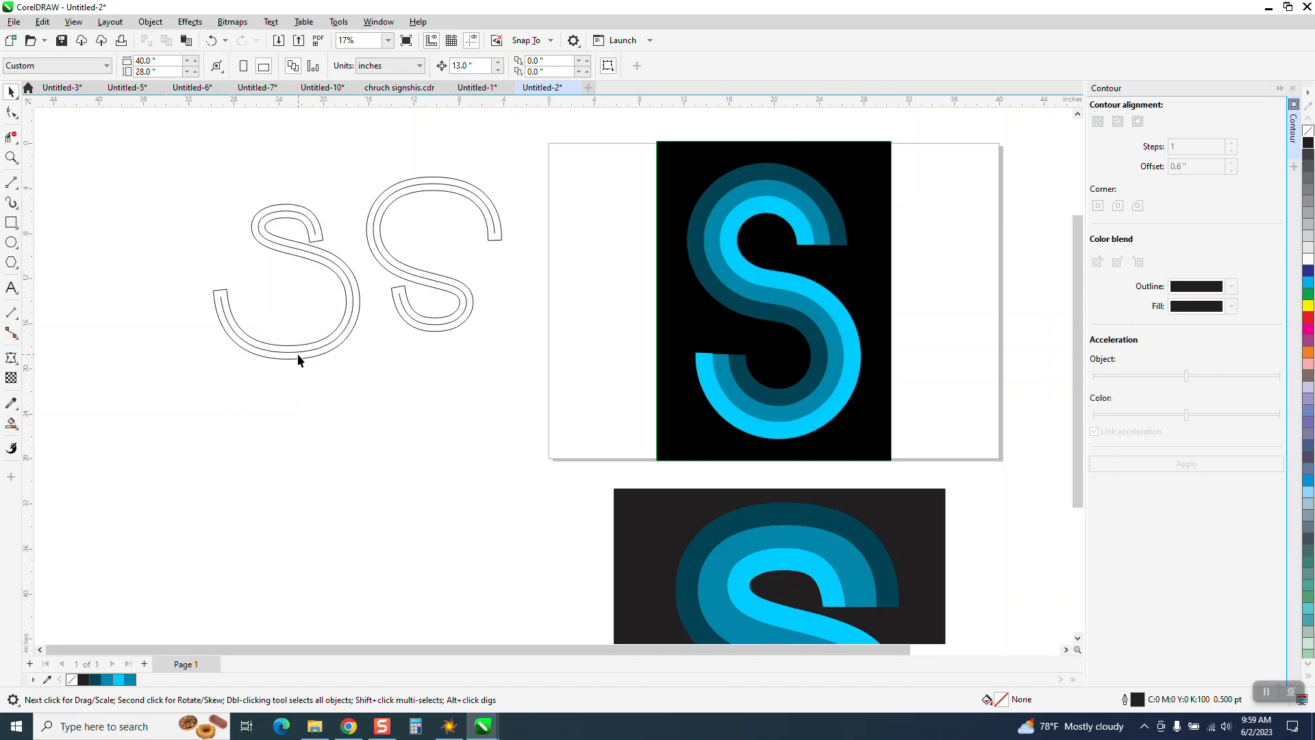
{"action": "left_click", "coordinate": [142, 281]}
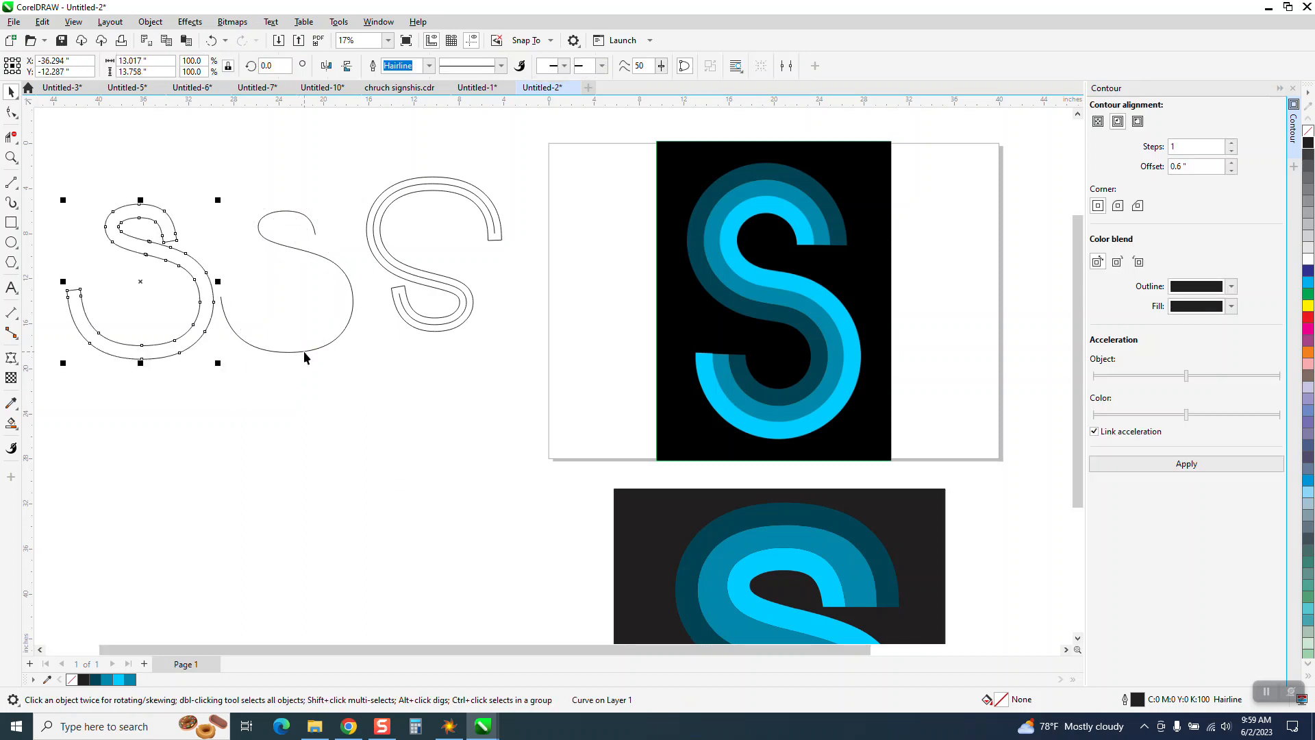
{"action": "mouse_move", "coordinate": [449, 337]}
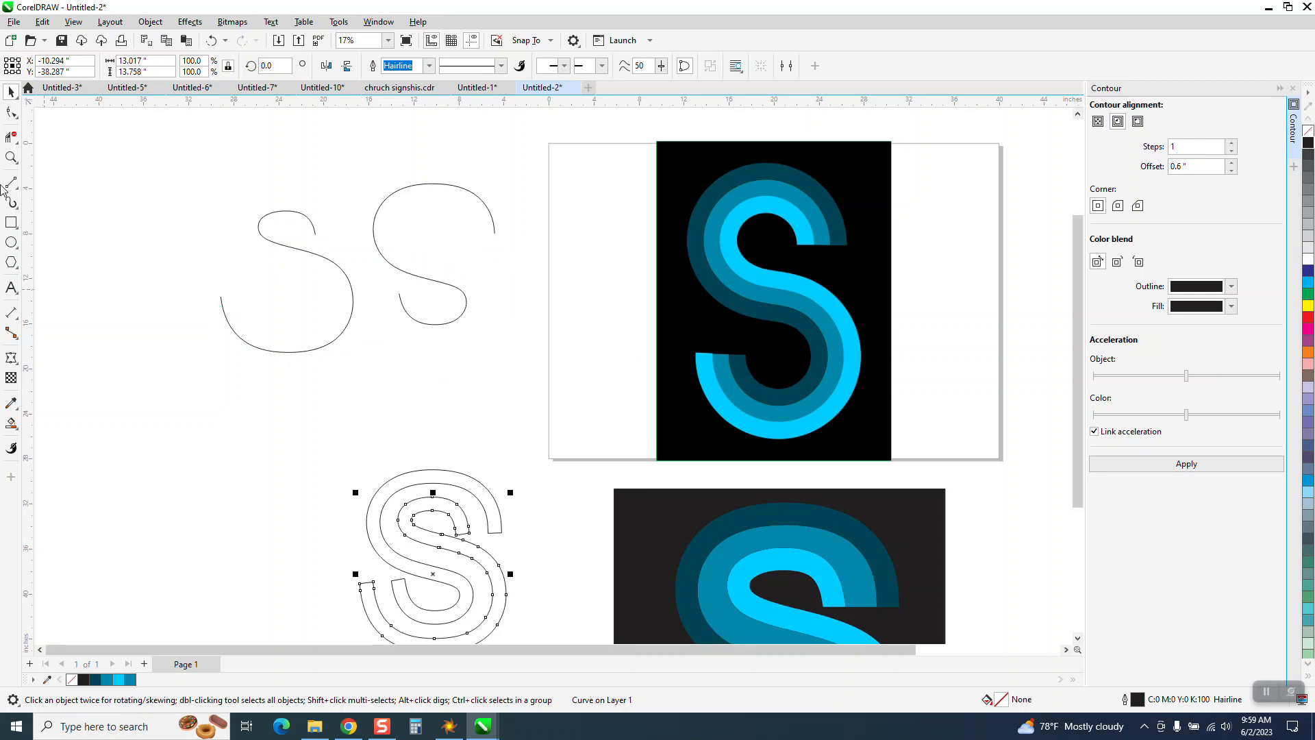
{"action": "left_click", "coordinate": [12, 157]}
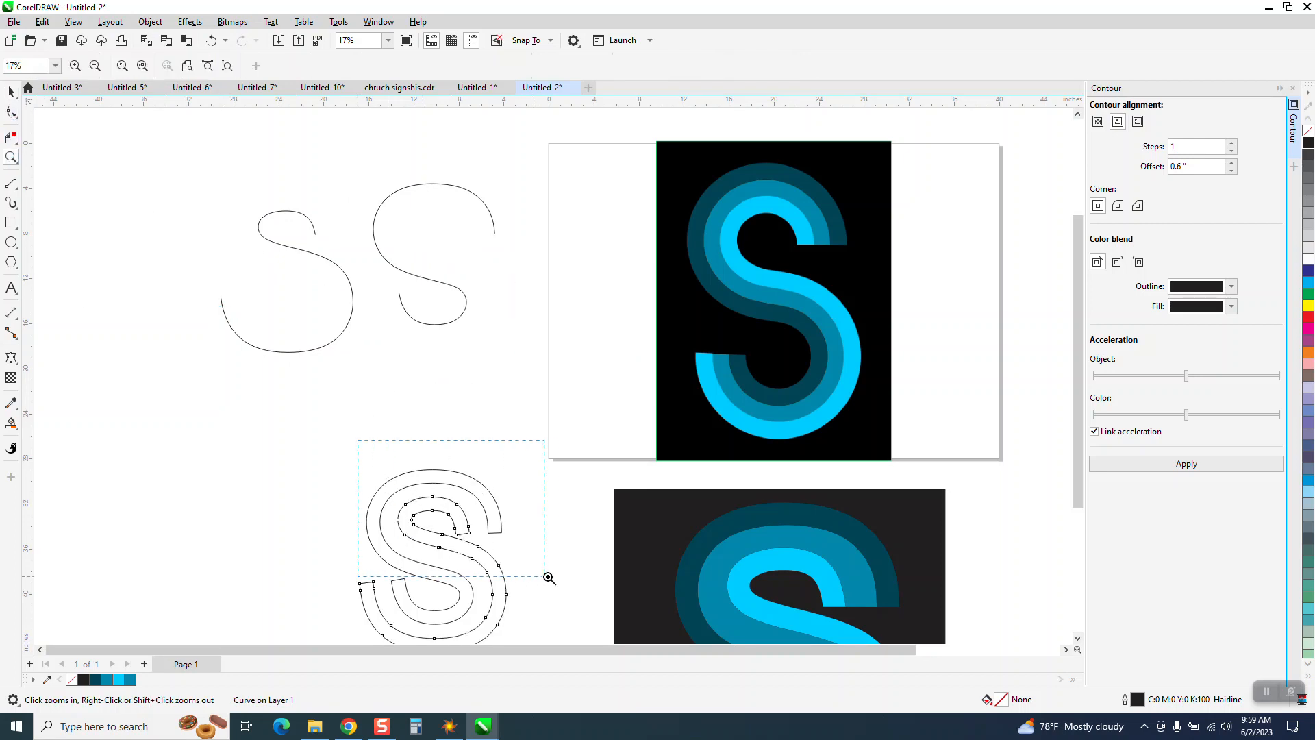
{"action": "left_click", "coordinate": [548, 577]}
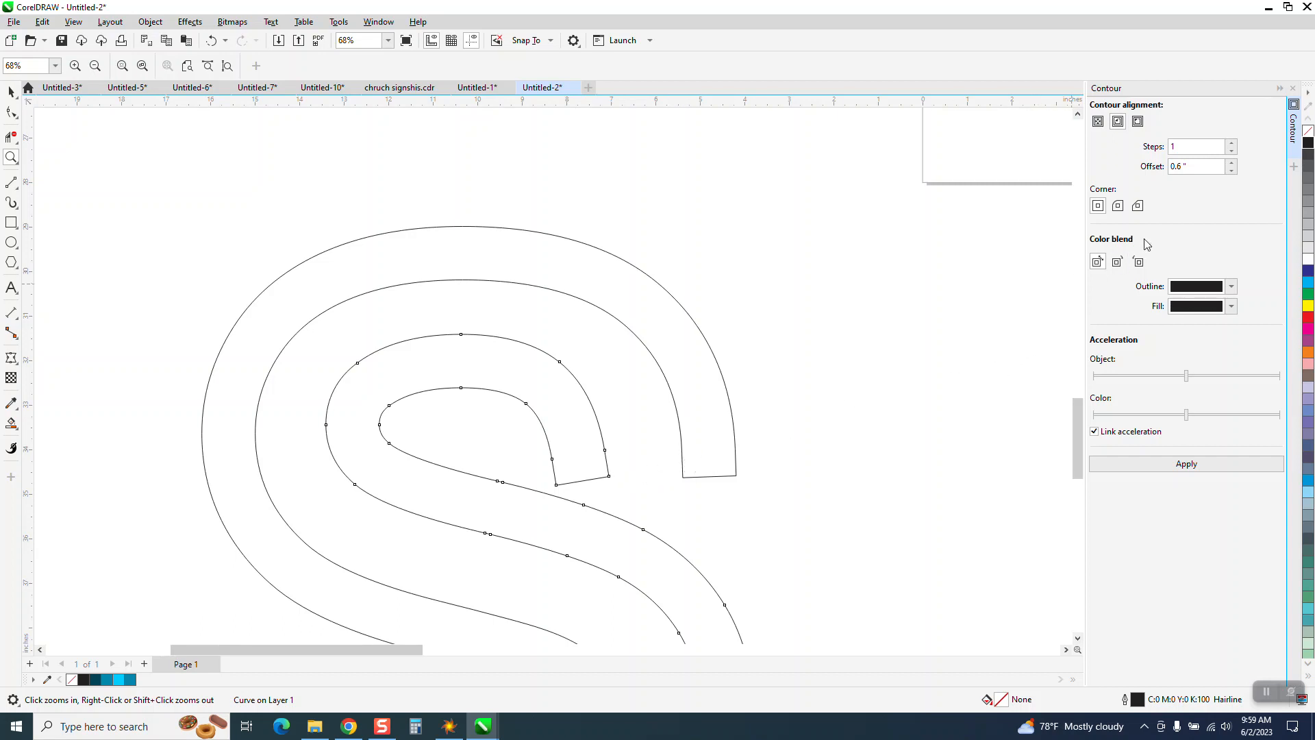
{"action": "mouse_move", "coordinate": [461, 396]}
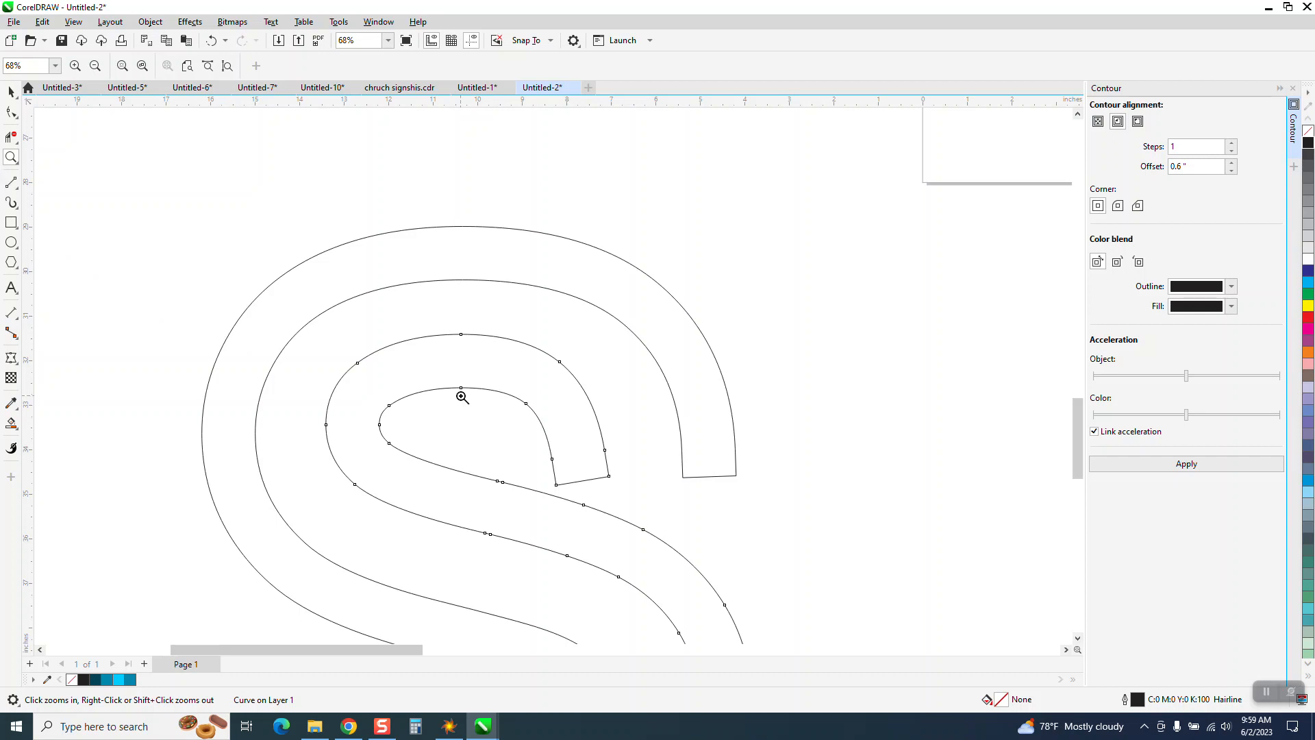
{"action": "mouse_move", "coordinate": [629, 480]}
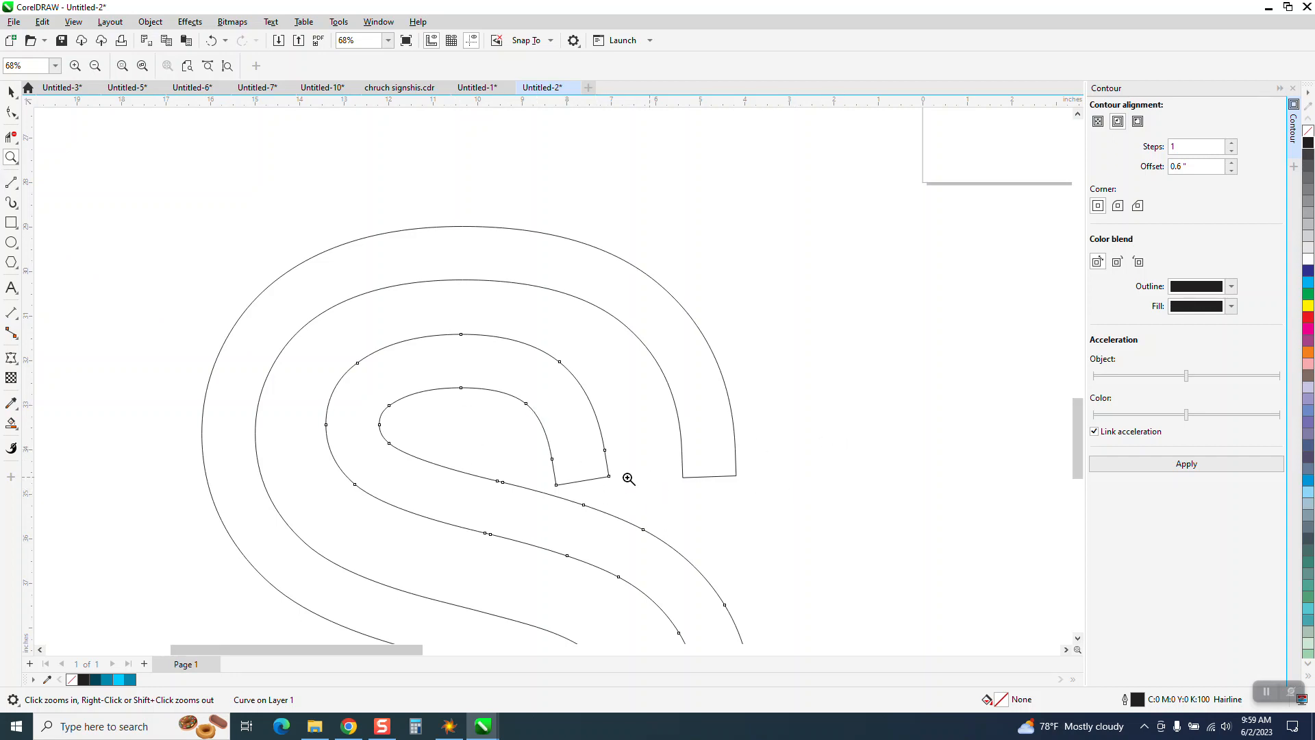
Step: Draw freehand horizontal lines across the open ends of the double-lined S
{"action": "left_click", "coordinate": [12, 182]}
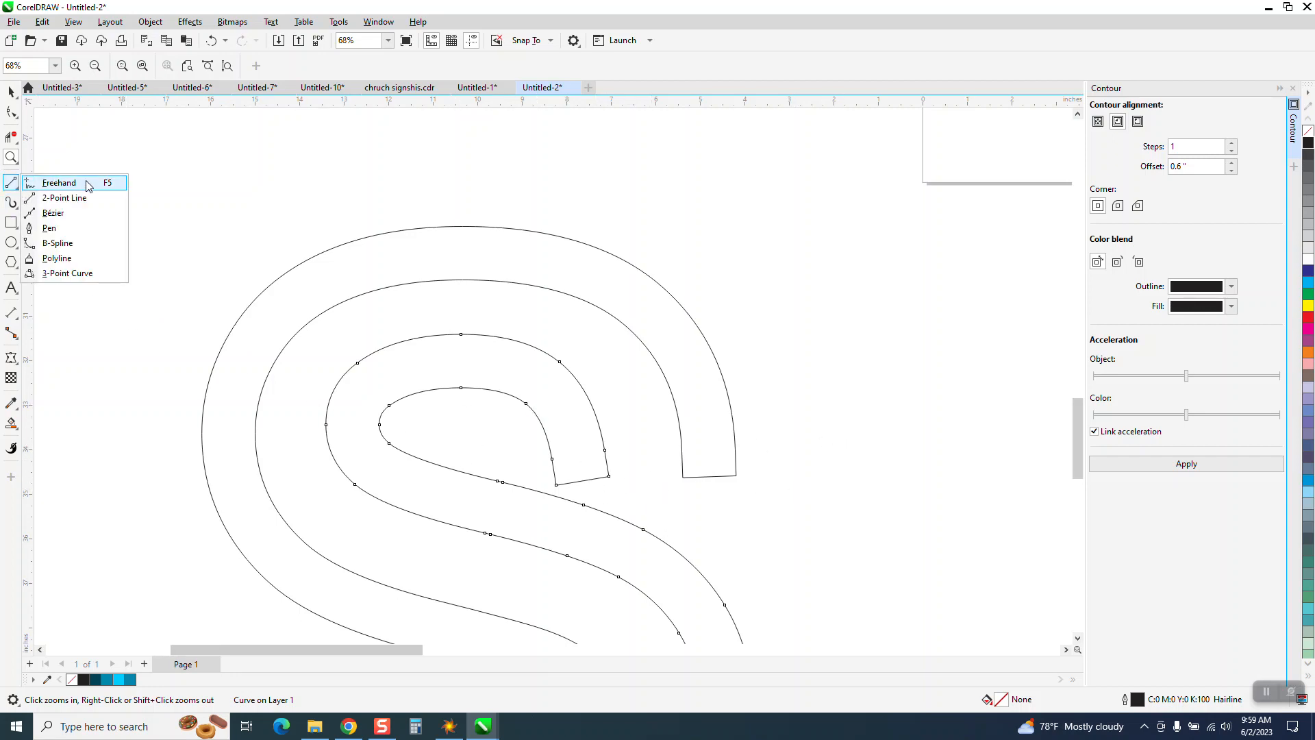
{"action": "left_click", "coordinate": [59, 182]}
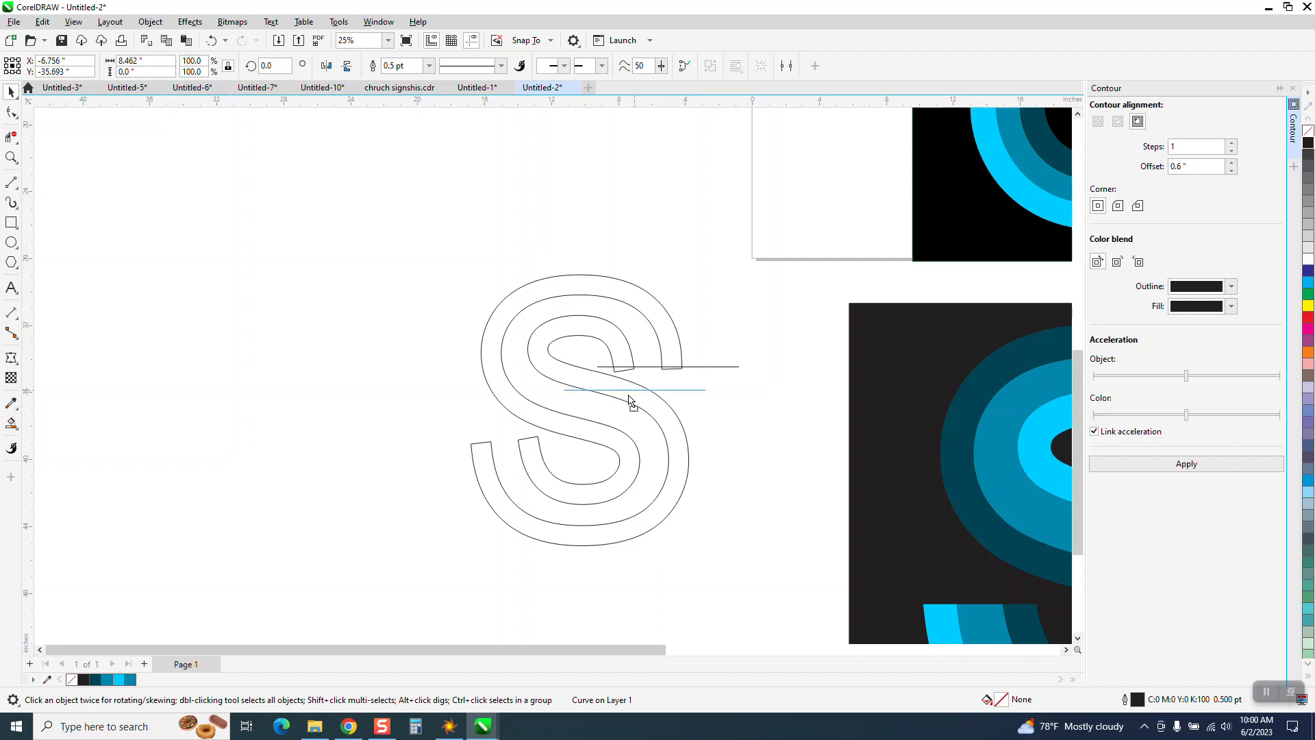
{"action": "mouse_move", "coordinate": [494, 454]}
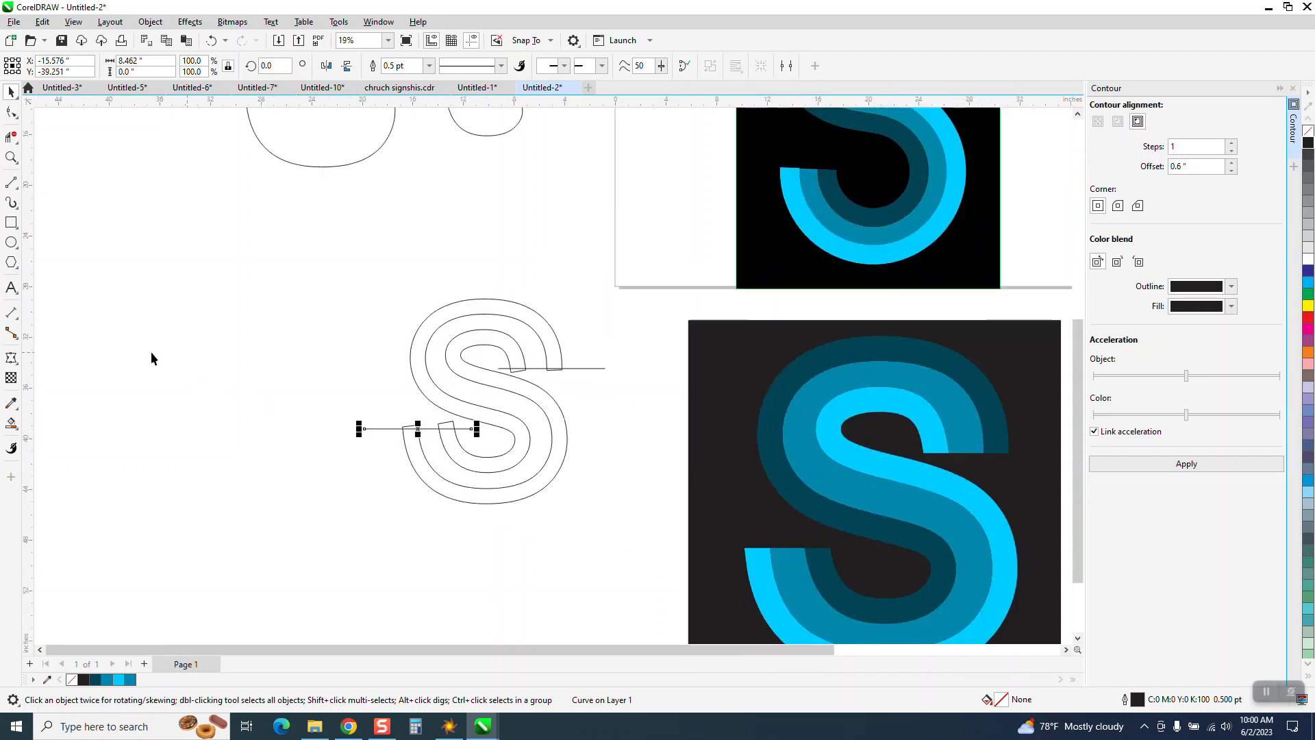
{"action": "mouse_move", "coordinate": [860, 224]}
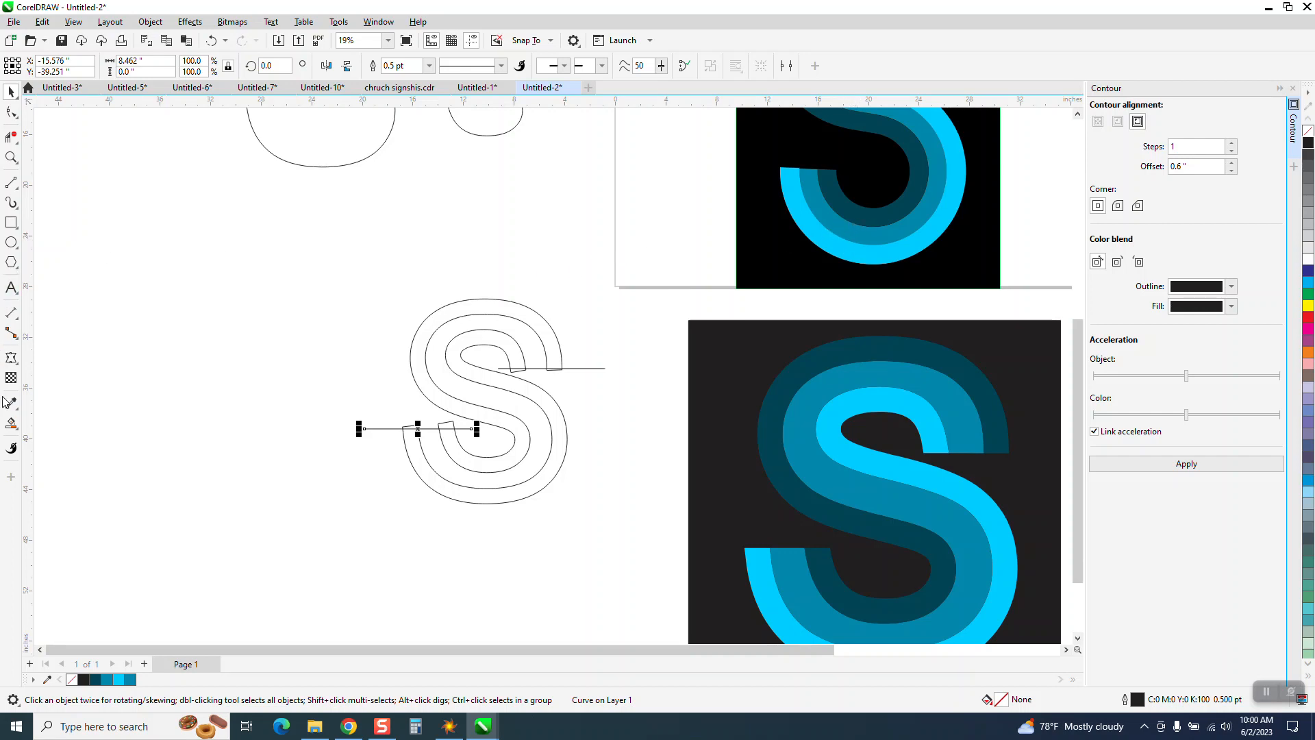
Step: Smart-fill the S bands with sampled sky blue, medium blue and dark teal from the reference
{"action": "left_click", "coordinate": [154, 66]}
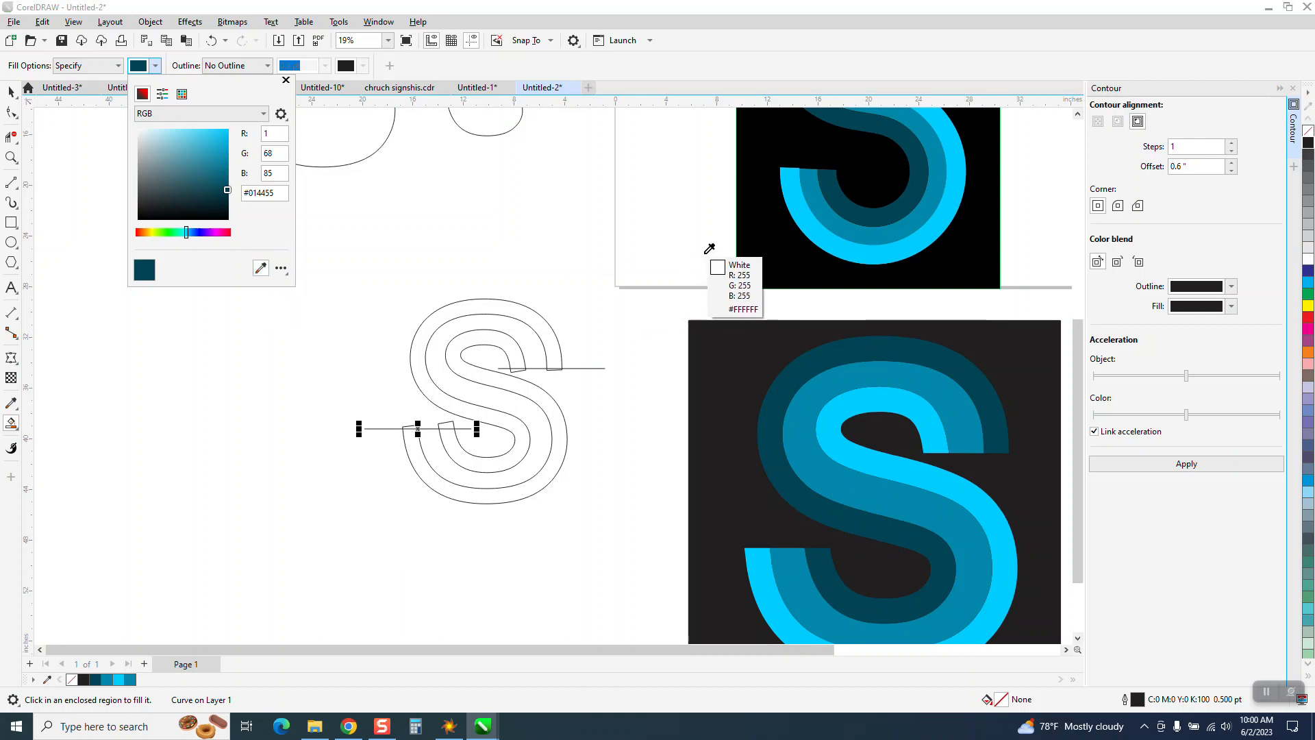
{"action": "mouse_move", "coordinate": [825, 230]}
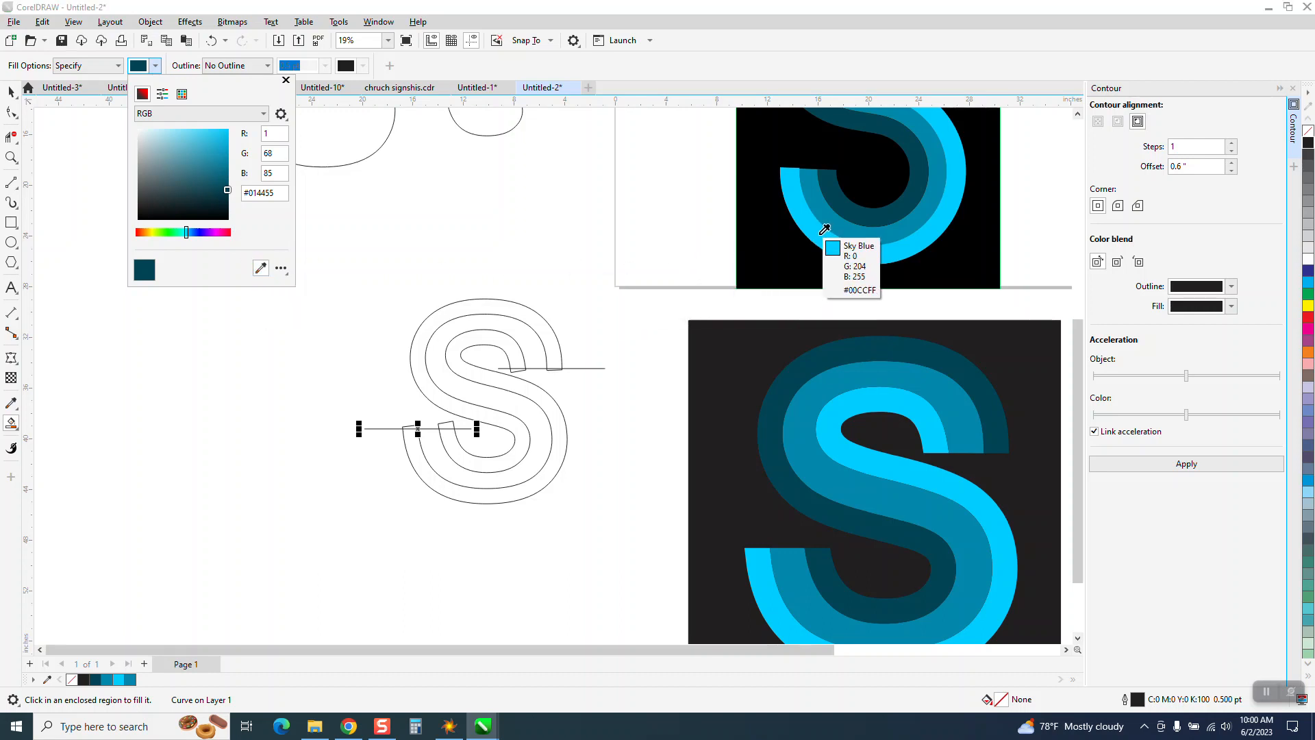
{"action": "left_click", "coordinate": [834, 246]}
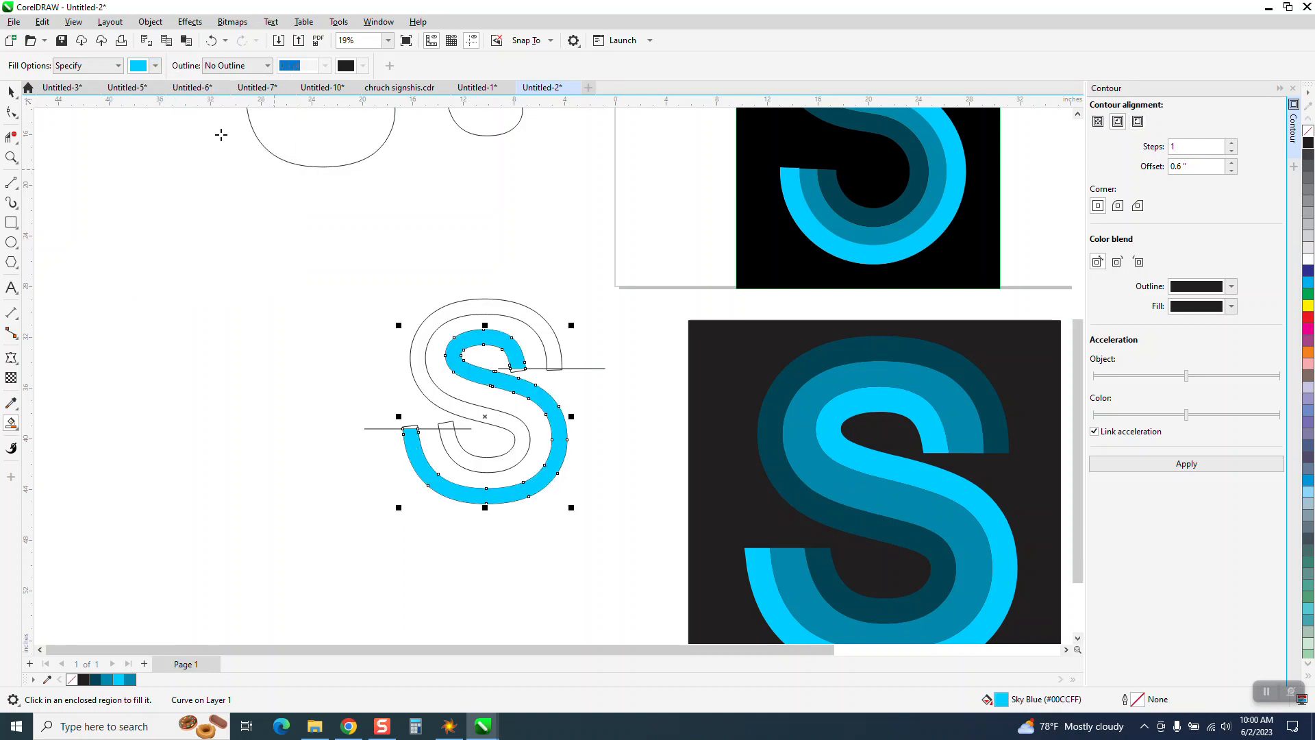
{"action": "left_click", "coordinate": [155, 66]}
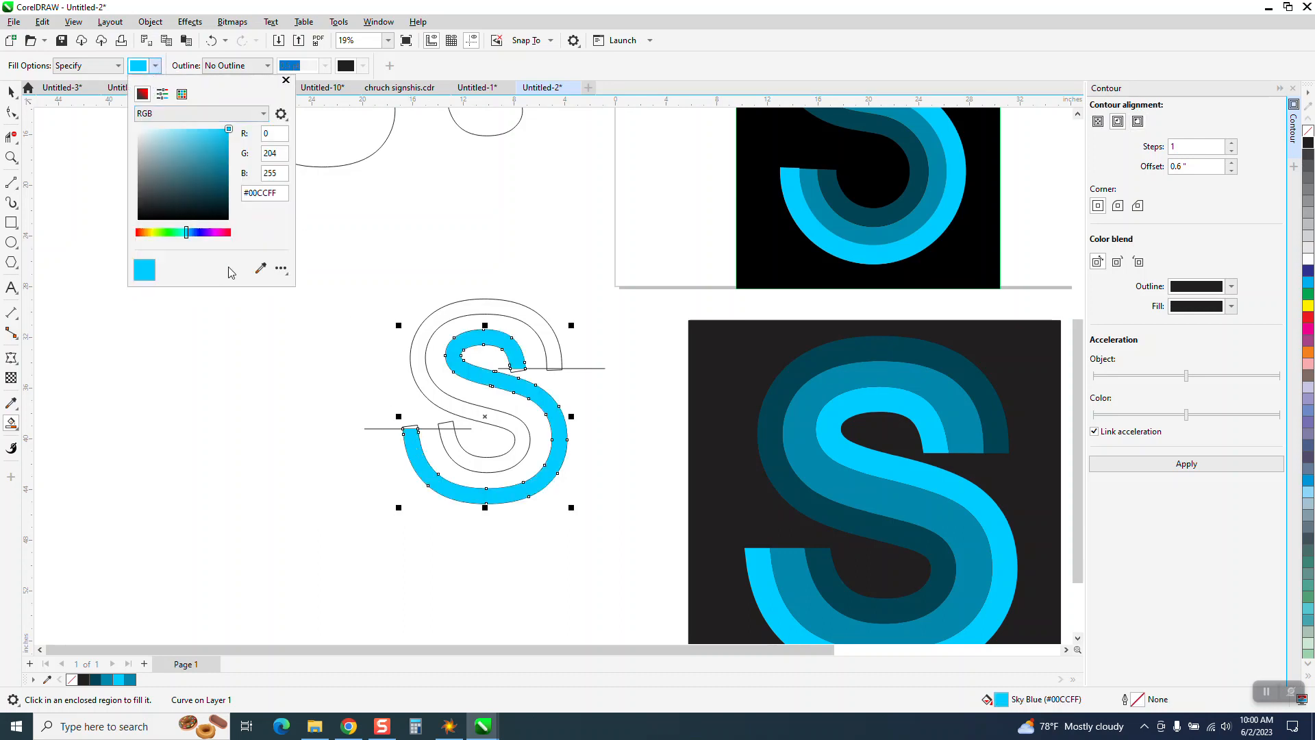
{"action": "mouse_move", "coordinate": [845, 223]}
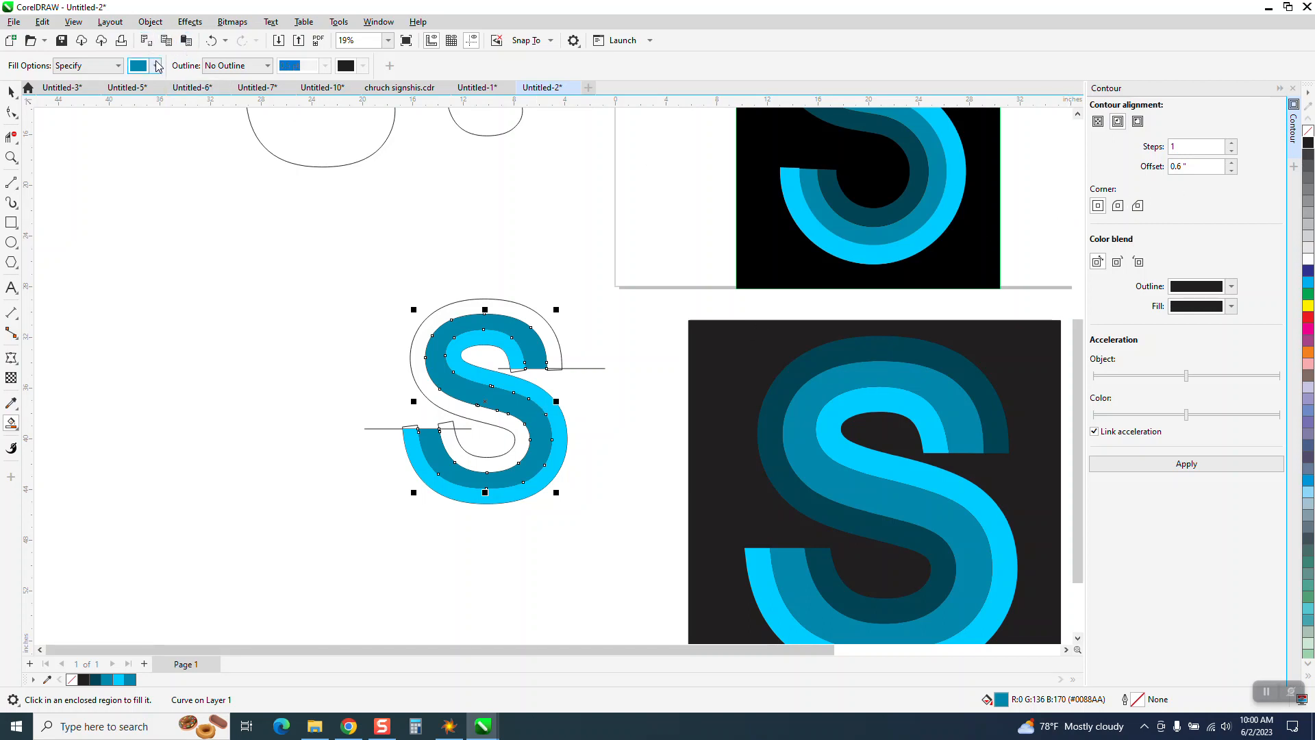
{"action": "left_click", "coordinate": [154, 66]}
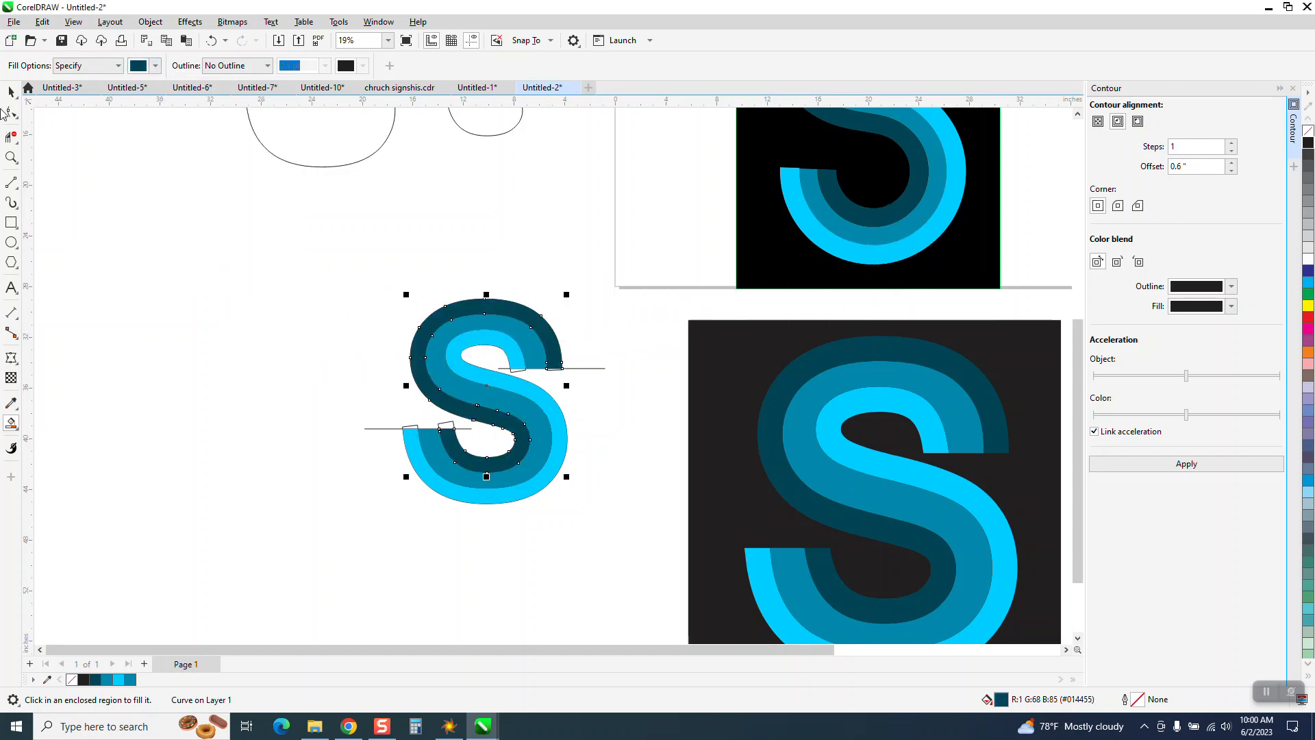
{"action": "left_click", "coordinate": [13, 90]}
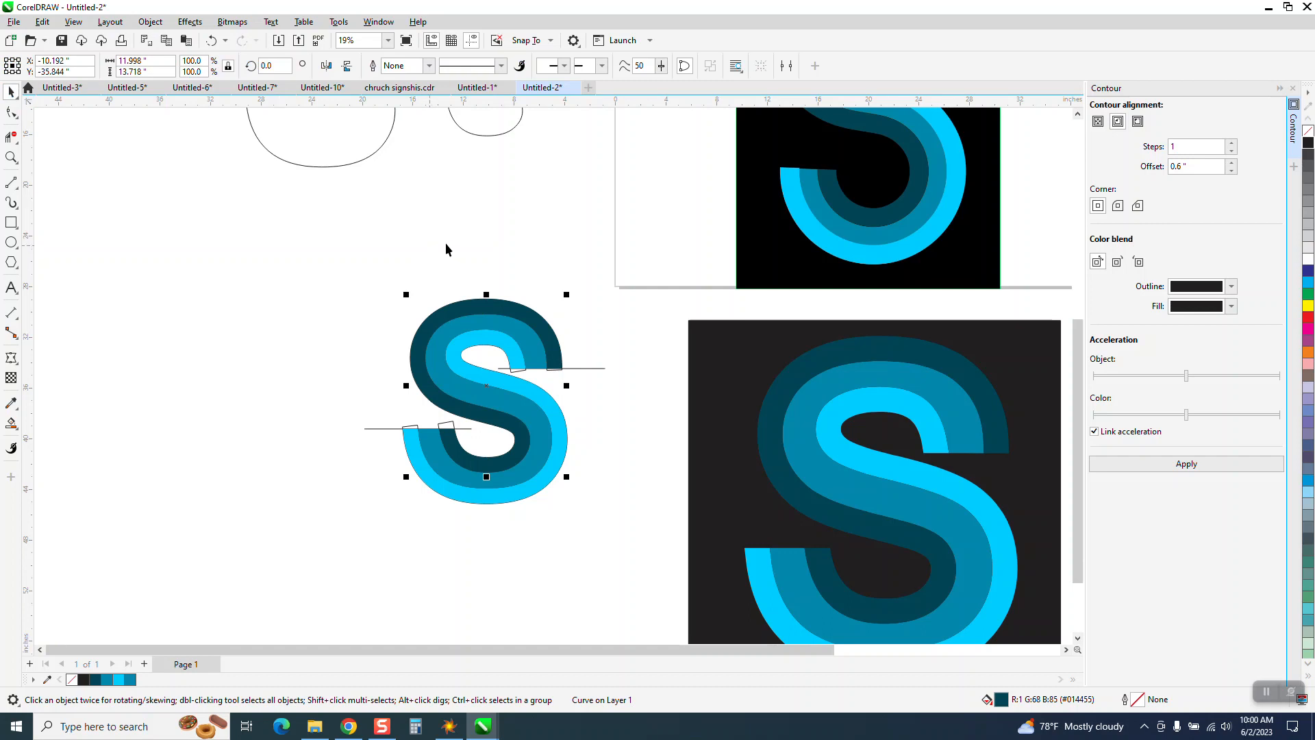
{"action": "scroll", "scroll_direction": "down", "scroll_amount": 3}
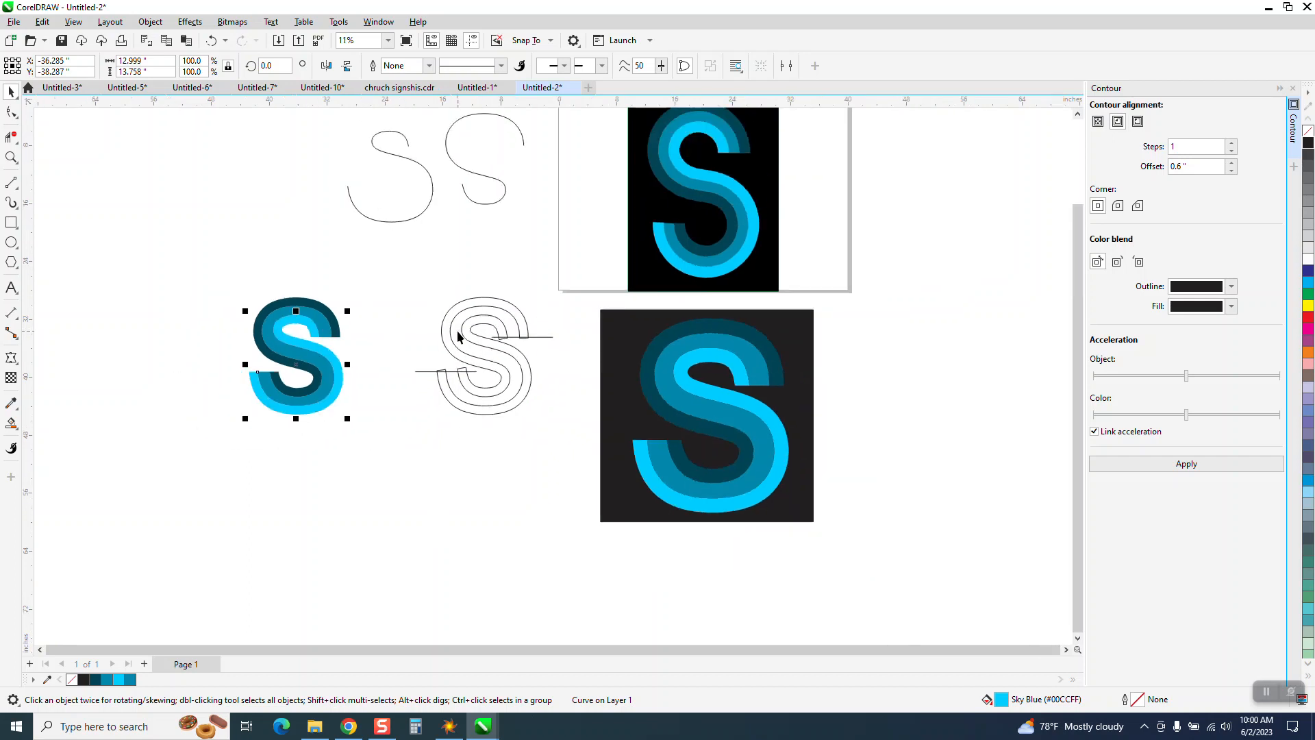
{"action": "mouse_move", "coordinate": [677, 162]}
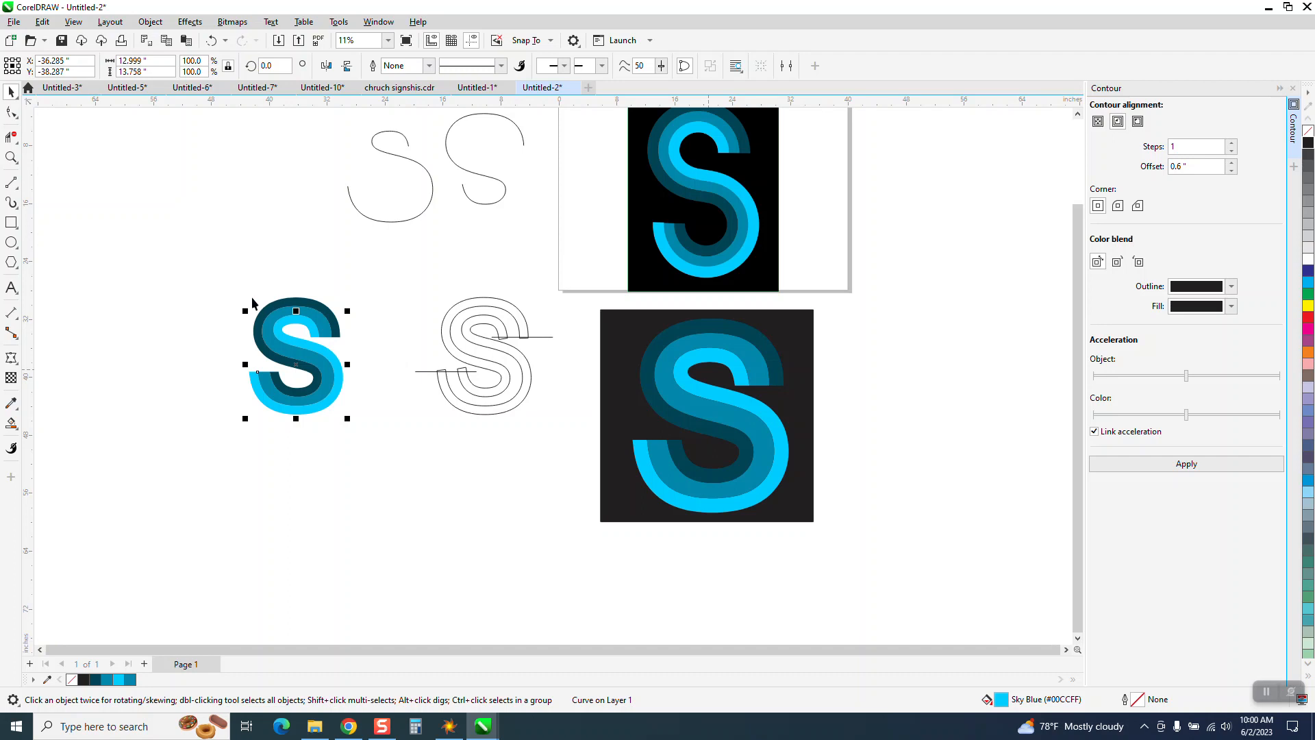
Step: Move the three-blue S off its line guides, remove its outlines and compare it with the reference artwork
{"action": "left_click", "coordinate": [12, 158]}
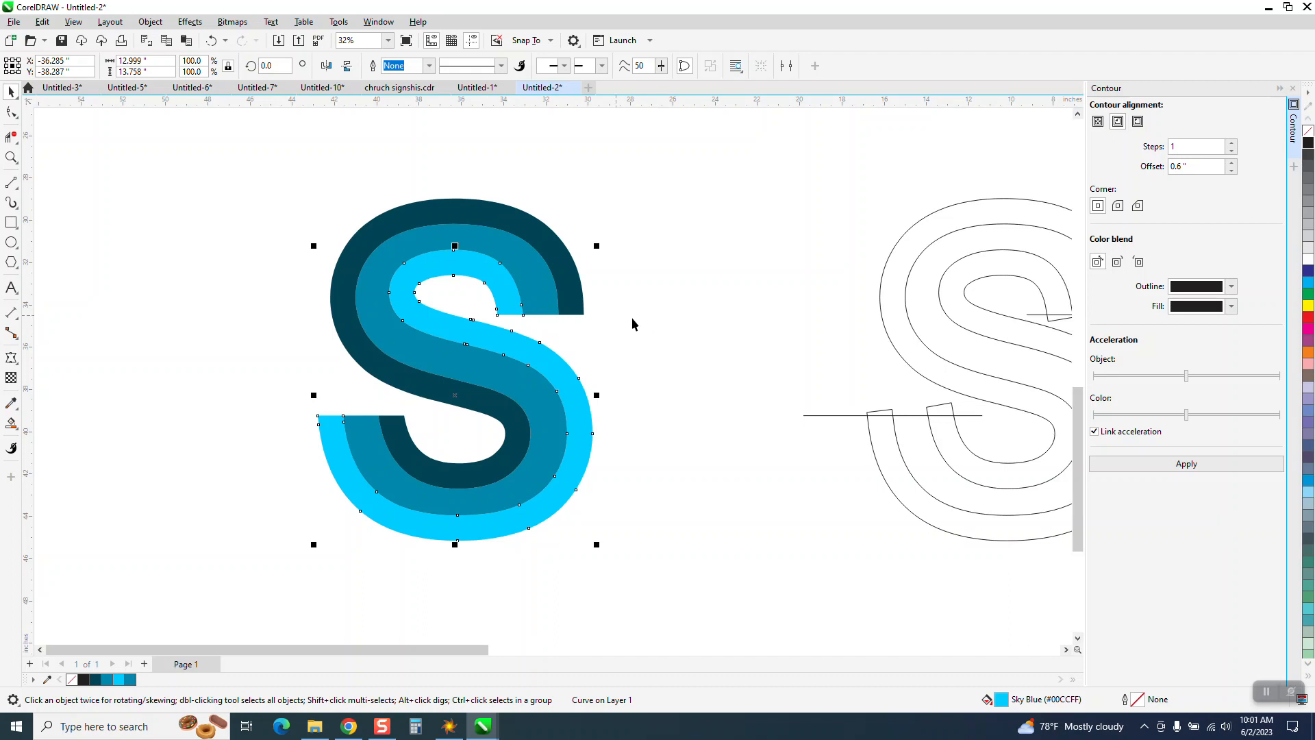
{"action": "left_click", "coordinate": [633, 325]}
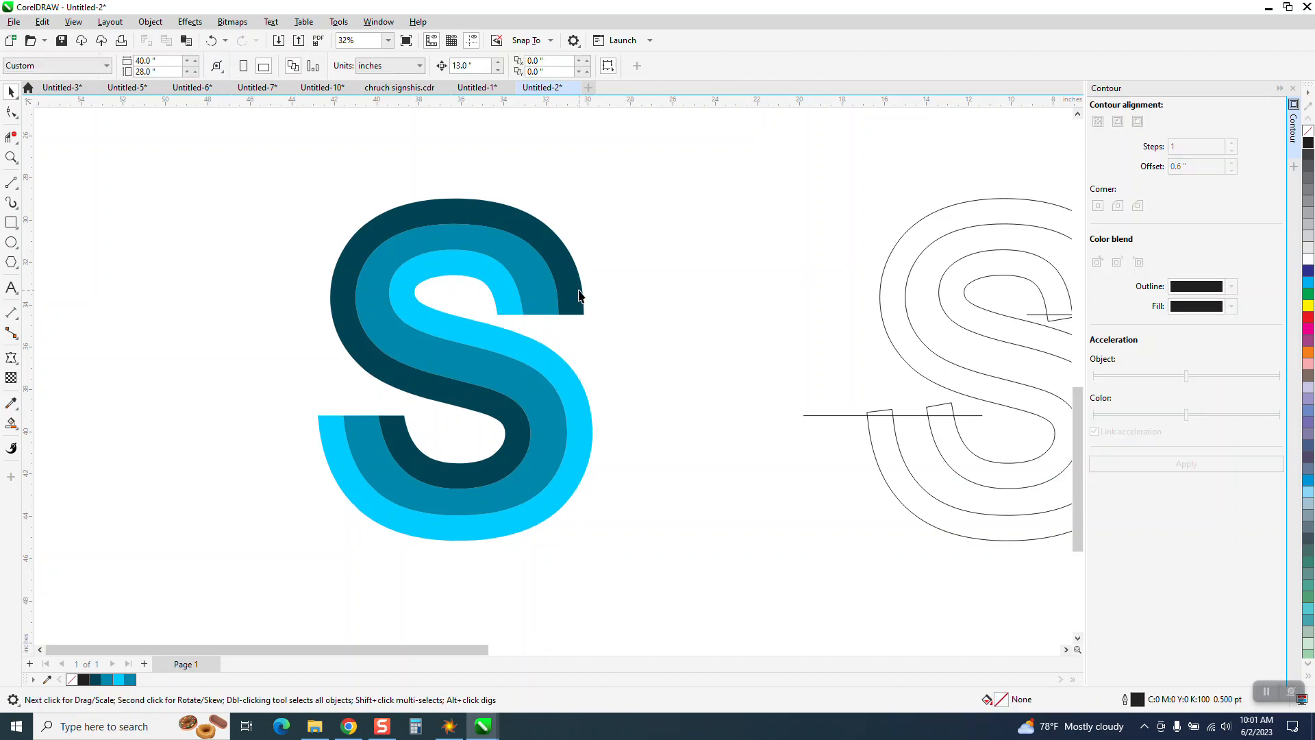
{"action": "scroll", "scroll_direction": "down", "scroll_amount": 3}
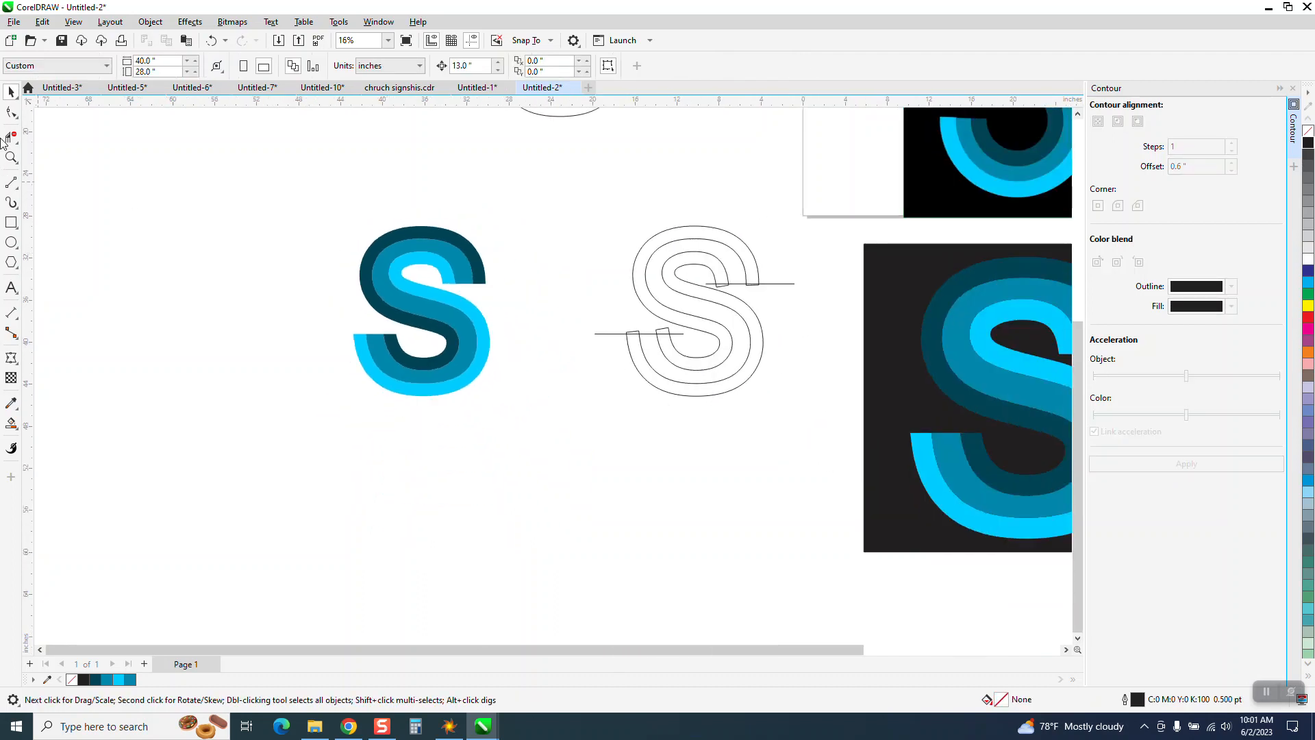
{"action": "left_click", "coordinate": [12, 158]}
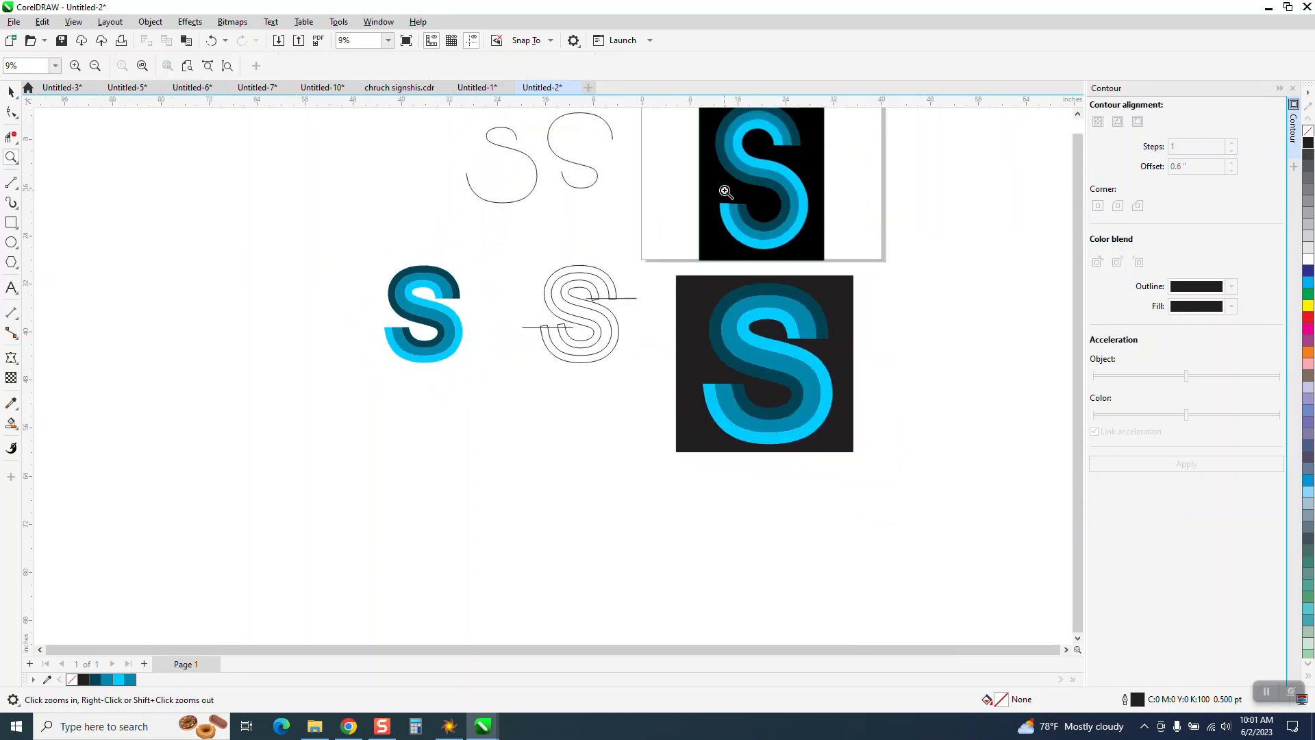
{"action": "left_click", "coordinate": [725, 192]}
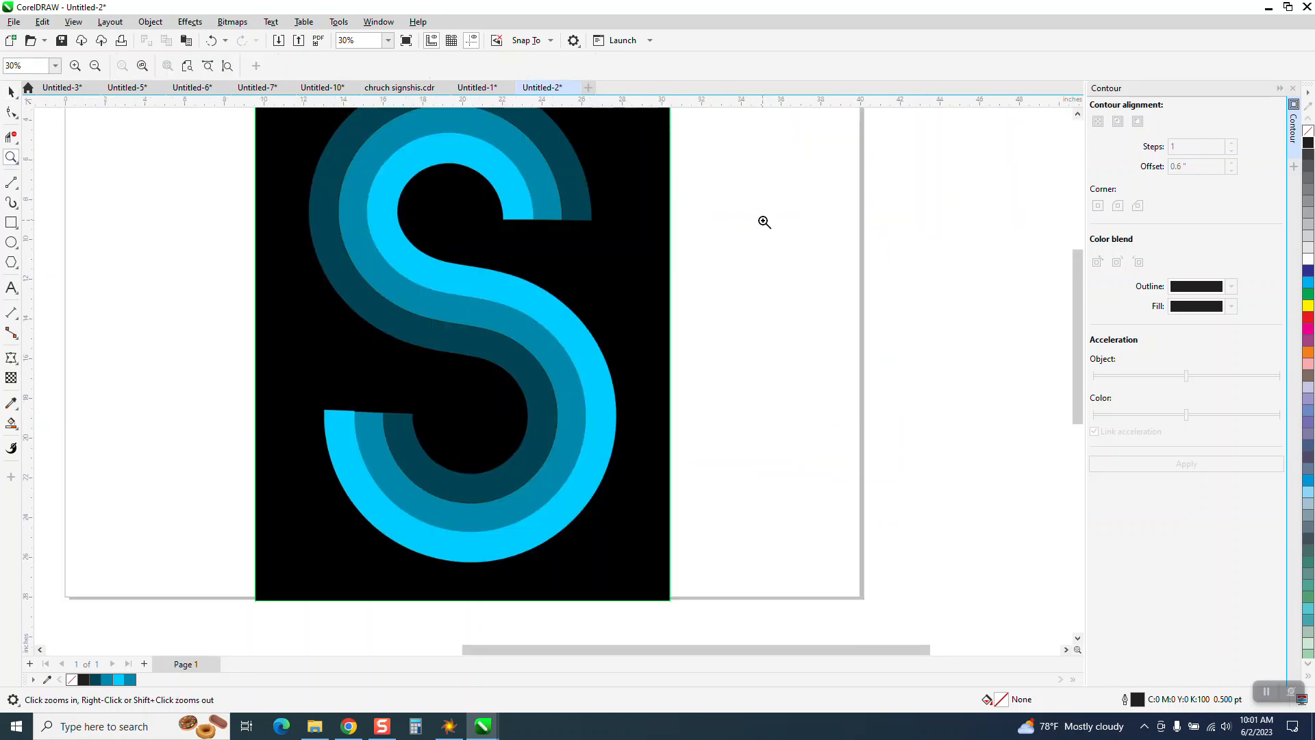